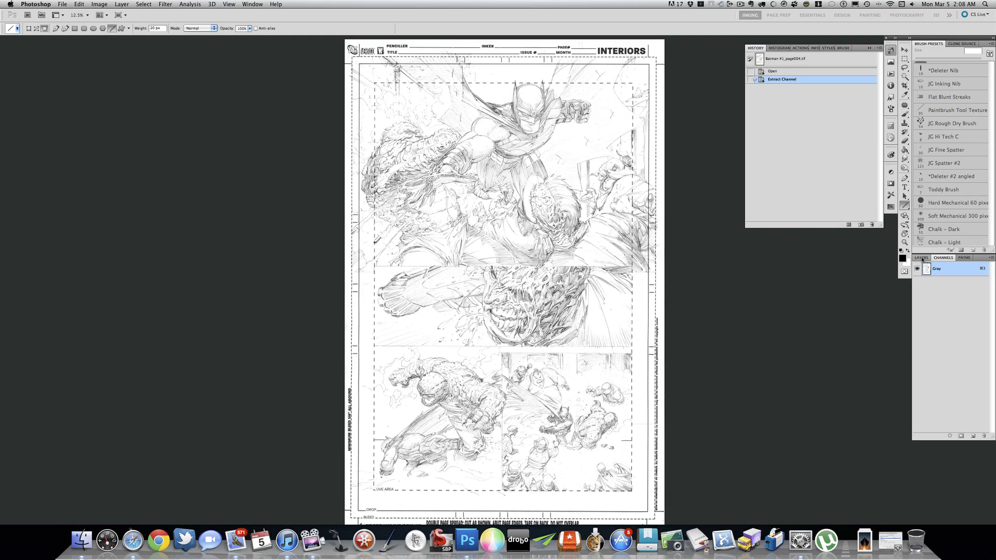
Show the Layers panel so the pencilled page appears as the document's only layer.
left_click(920, 257)
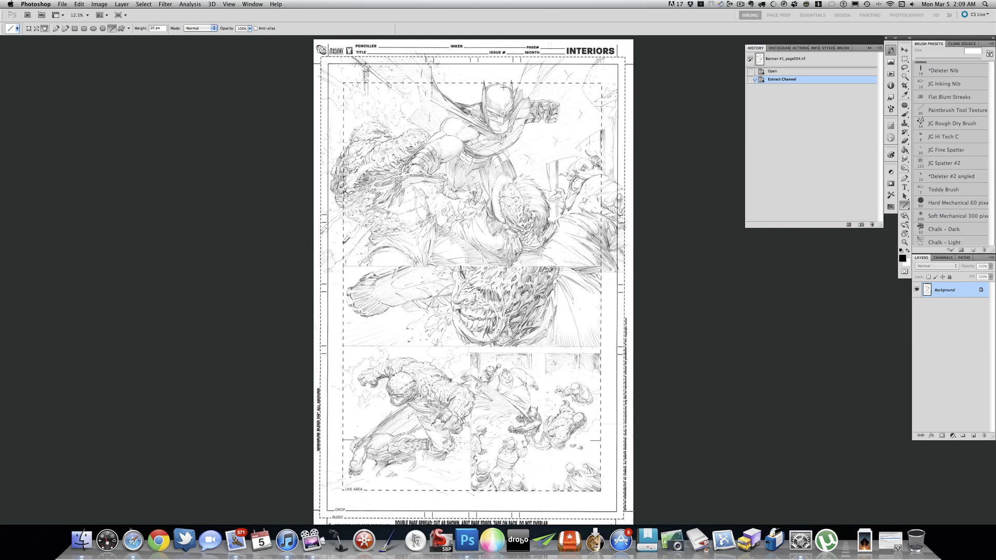
mouse_move(754, 290)
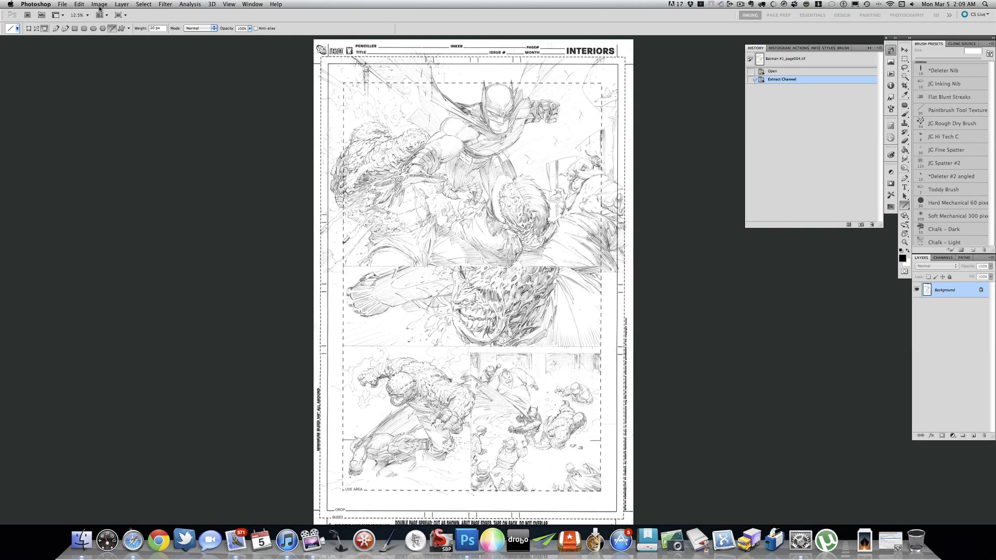
Convert the grayscale page to RGB Color from the Image > Mode commands.
left_click(99, 4)
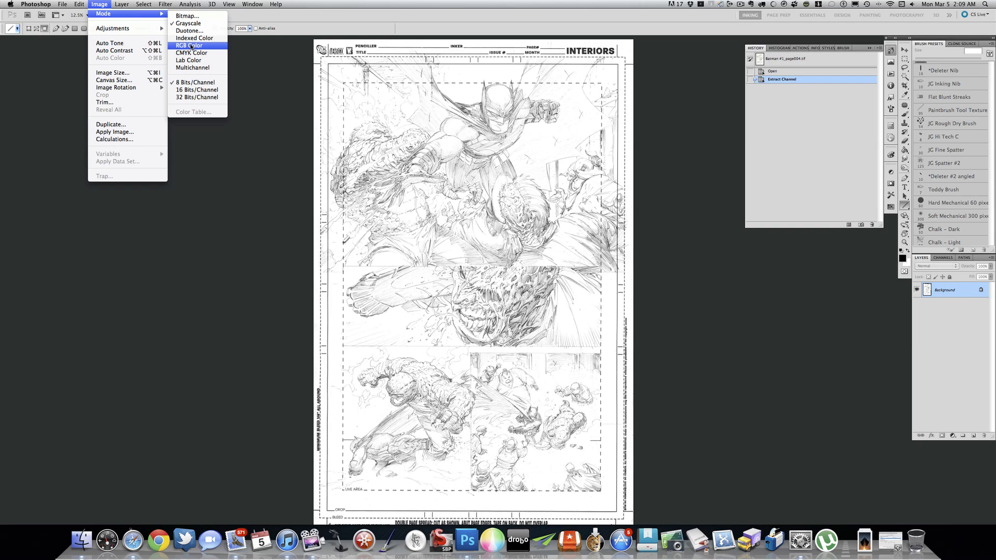
left_click(189, 45)
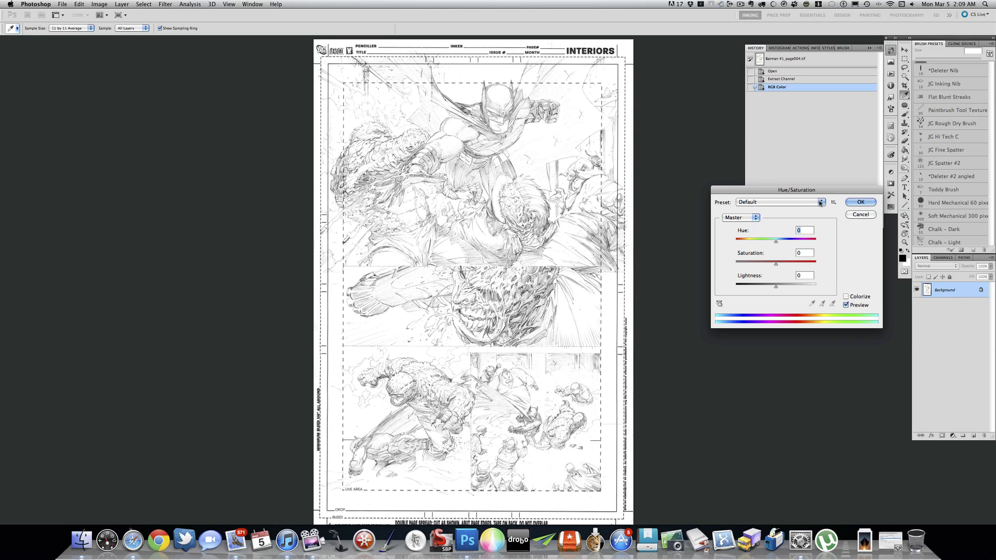
Apply the saved 'blueline' Hue/Saturation preset, turning the pencil lines light cyan.
left_click(820, 202)
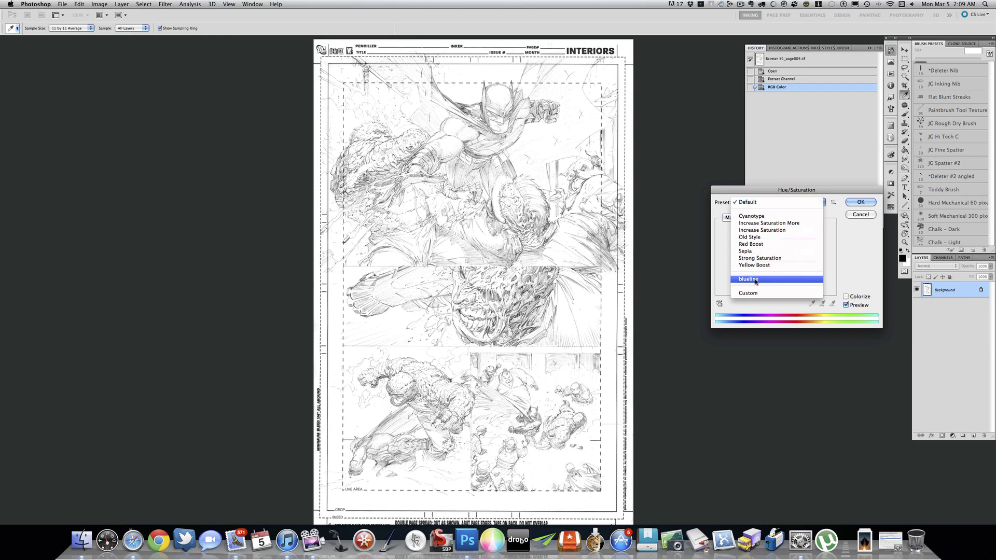
left_click(748, 279)
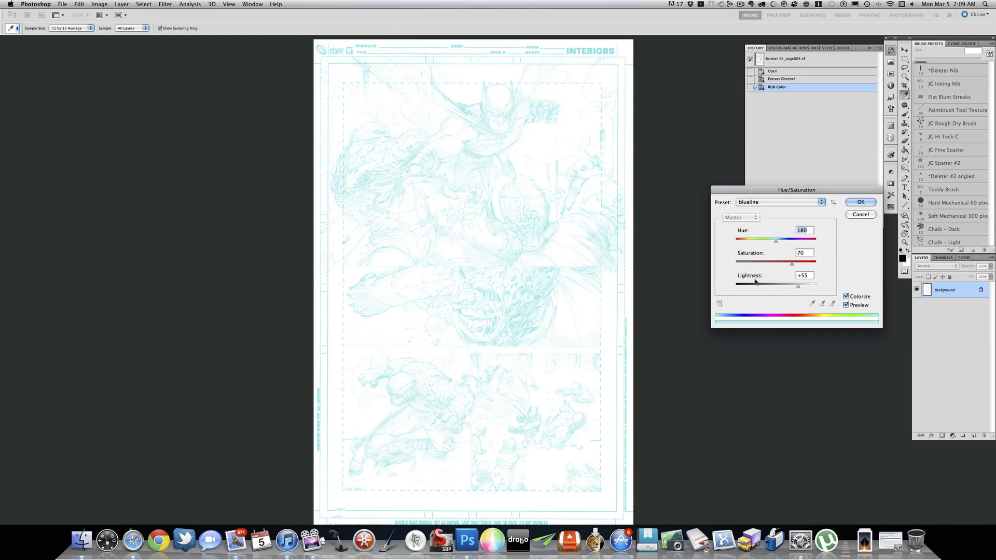
mouse_move(446, 229)
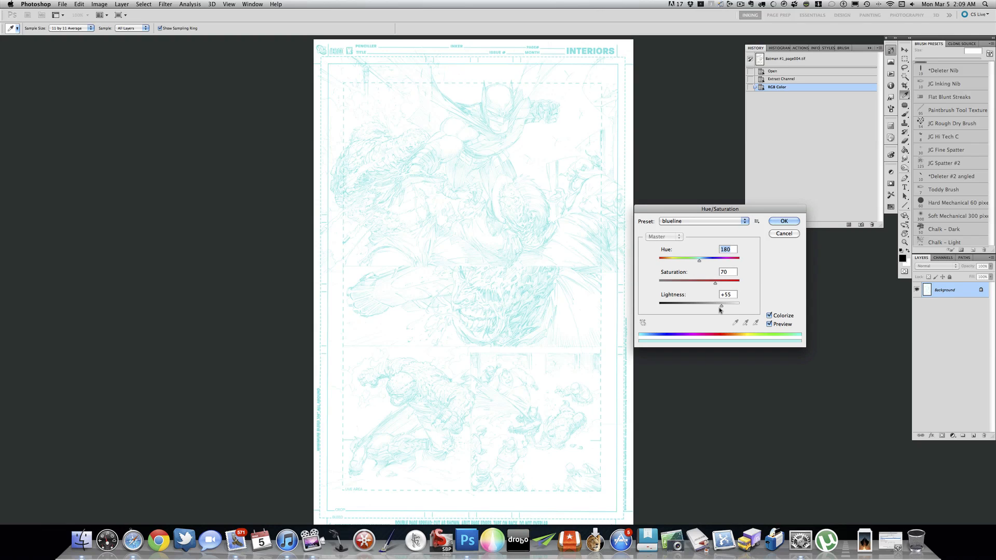
mouse_move(776, 243)
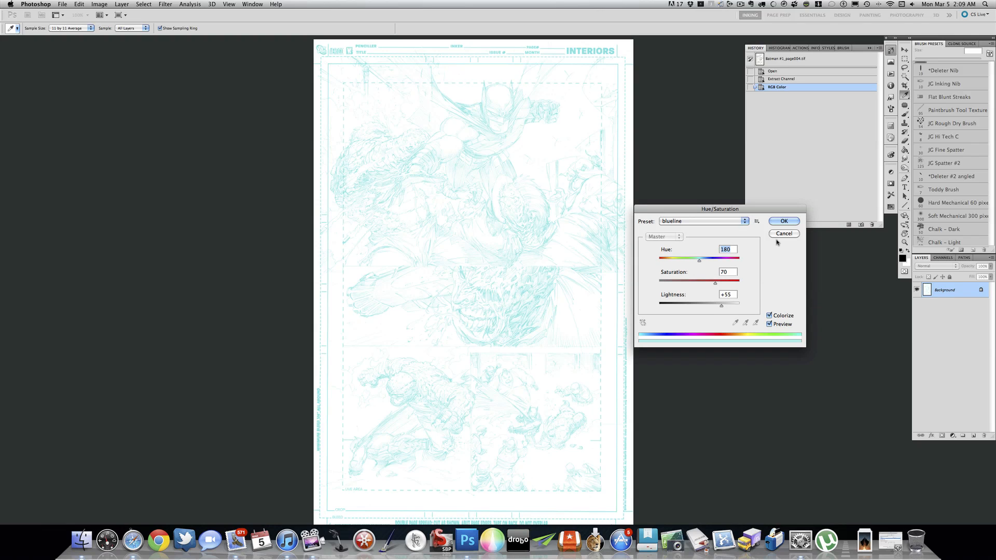
left_click(756, 221)
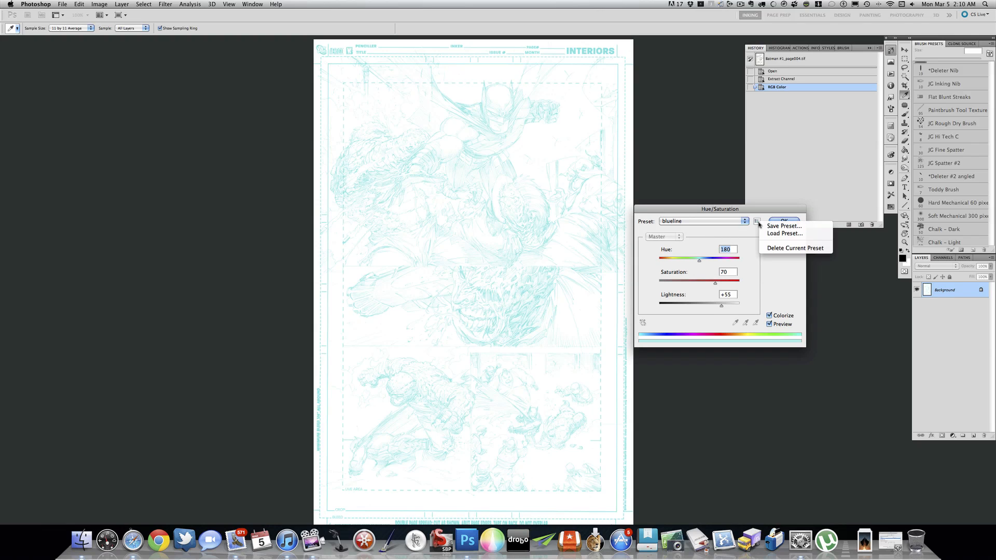
mouse_move(749, 254)
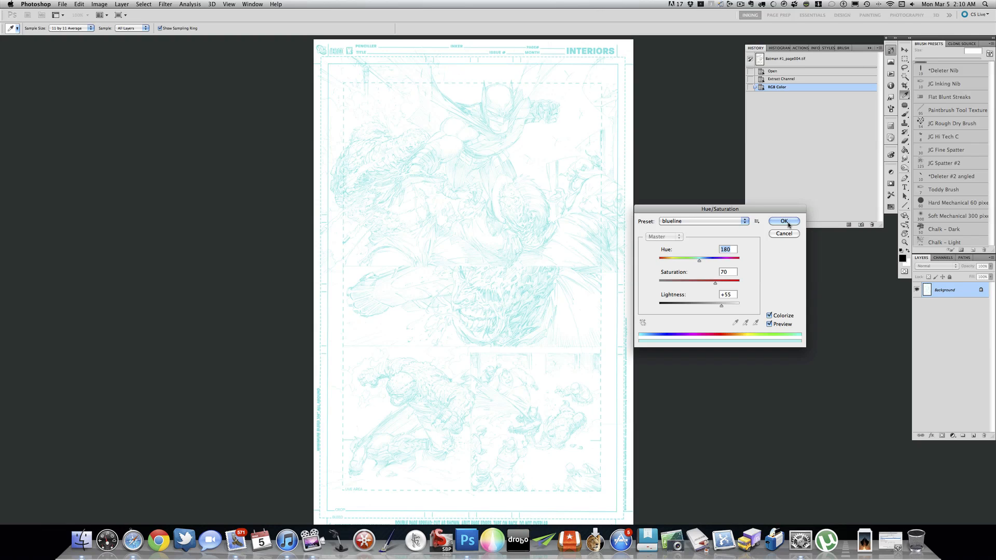
left_click(783, 221)
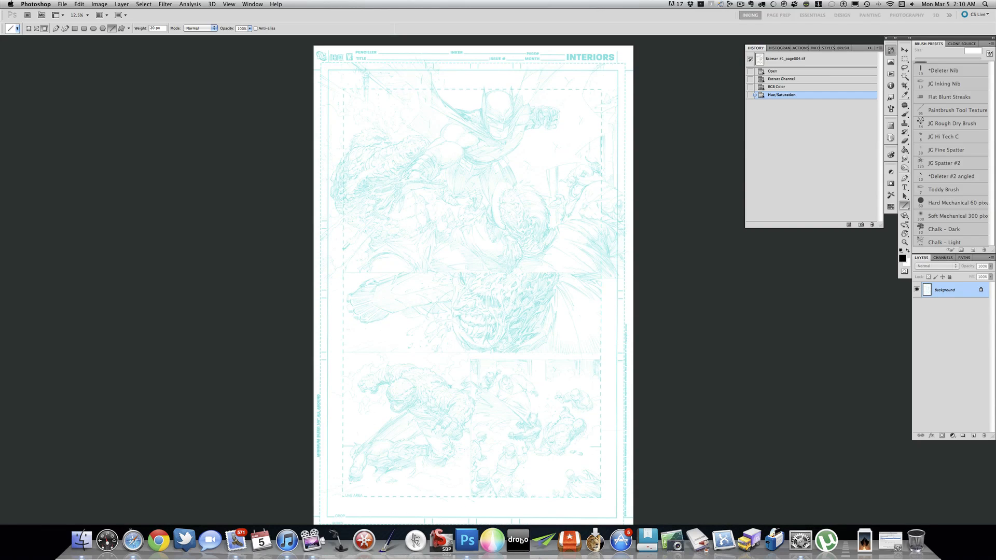
mouse_move(343, 210)
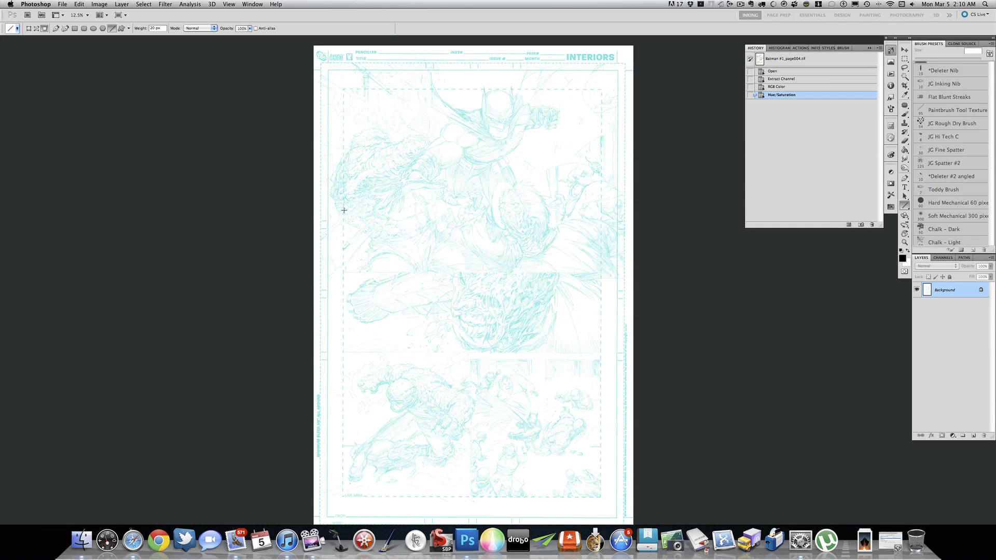
mouse_move(348, 212)
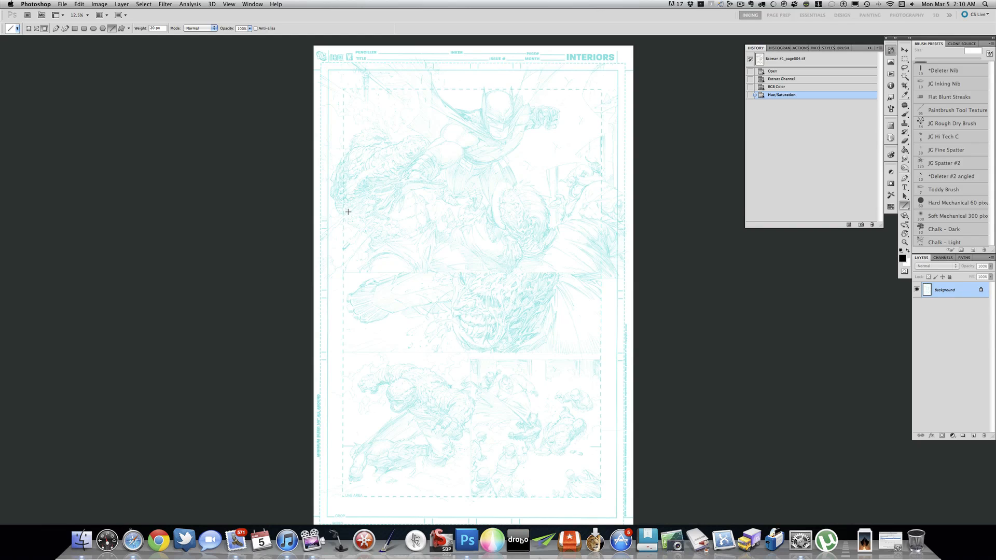
mouse_move(295, 141)
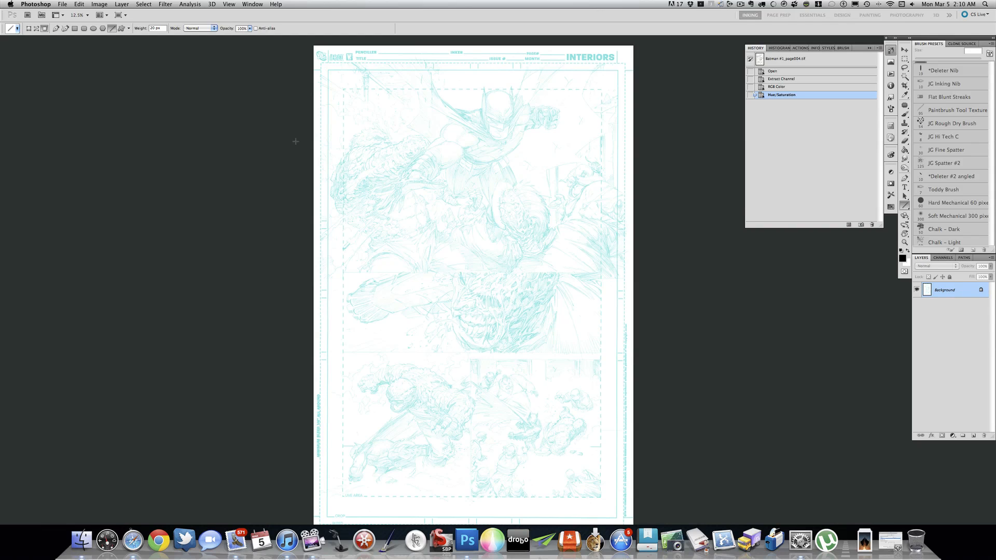
mouse_move(386, 194)
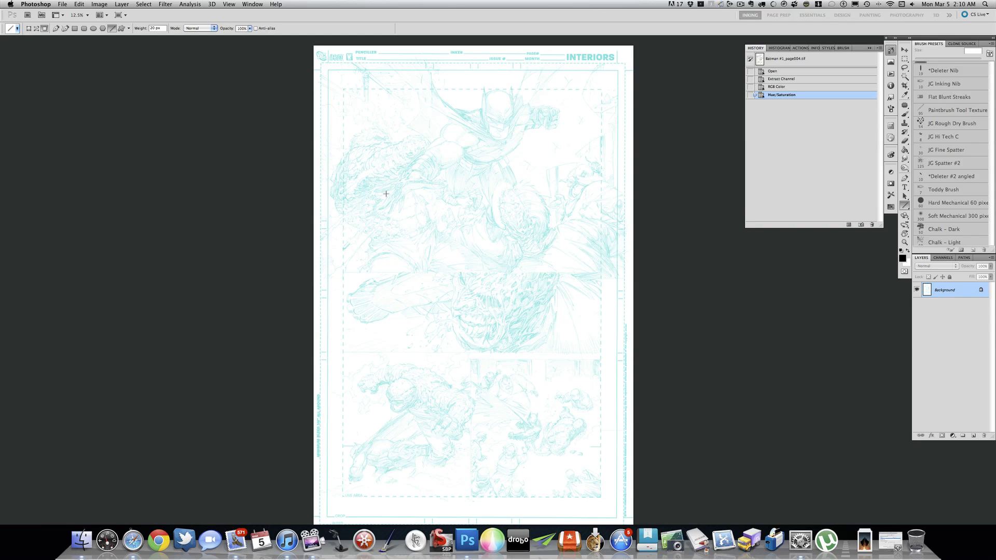
Bring up the Image menu to reach the canvas resizing commands.
left_click(100, 4)
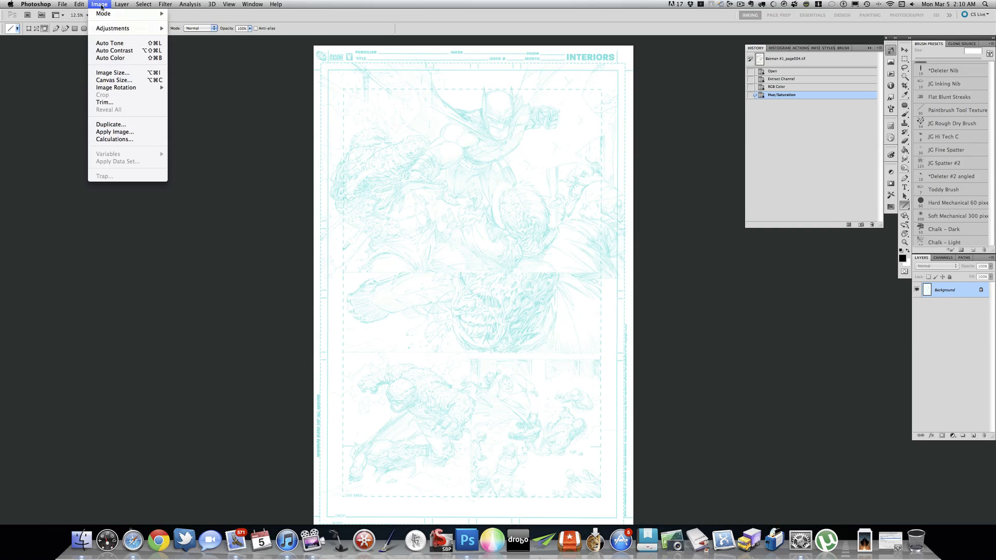
Set the canvas size to 11 by 17 inches and accept the clipping warning.
left_click(113, 80)
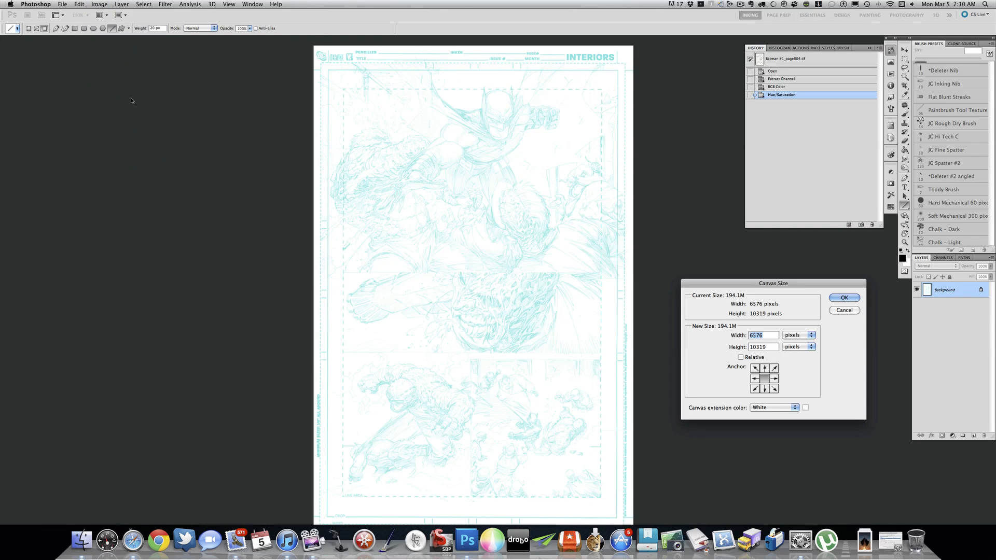
left_click(810, 335)
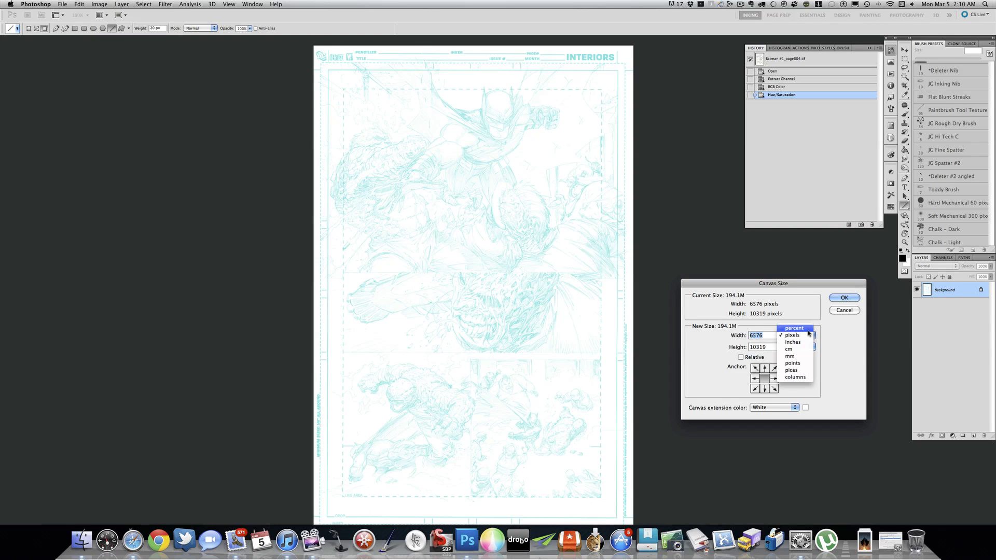
left_click(791, 342)
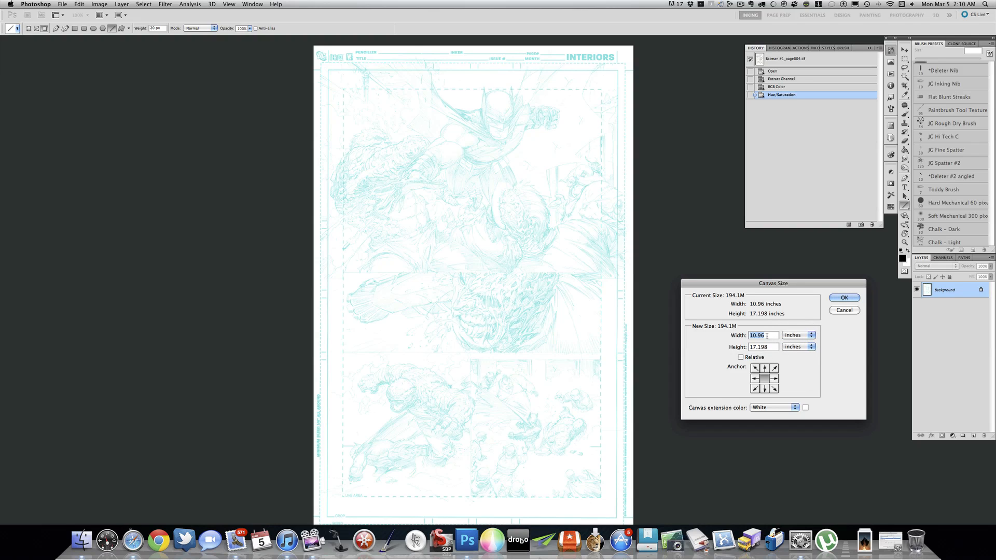
mouse_move(728, 335)
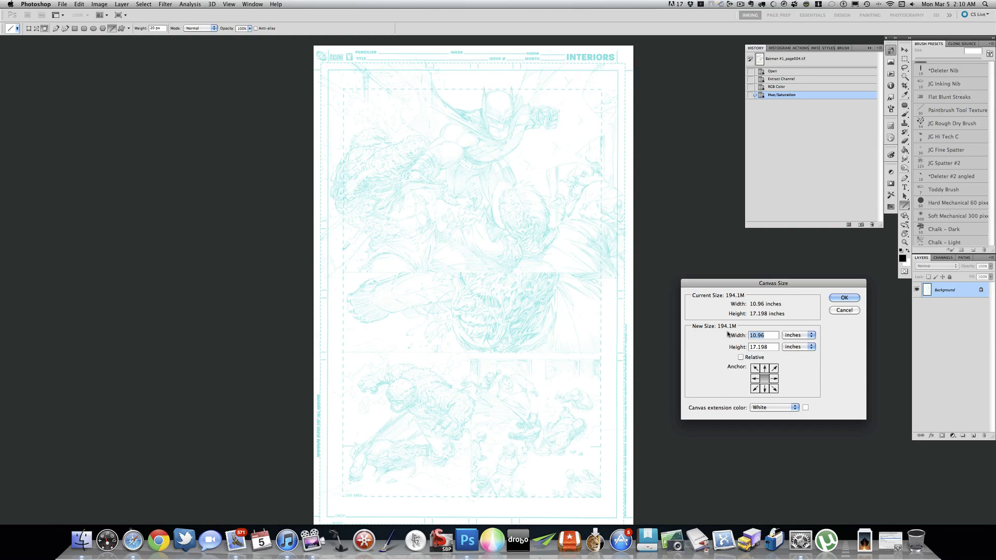
type("11")
left_click(763, 346)
type("17")
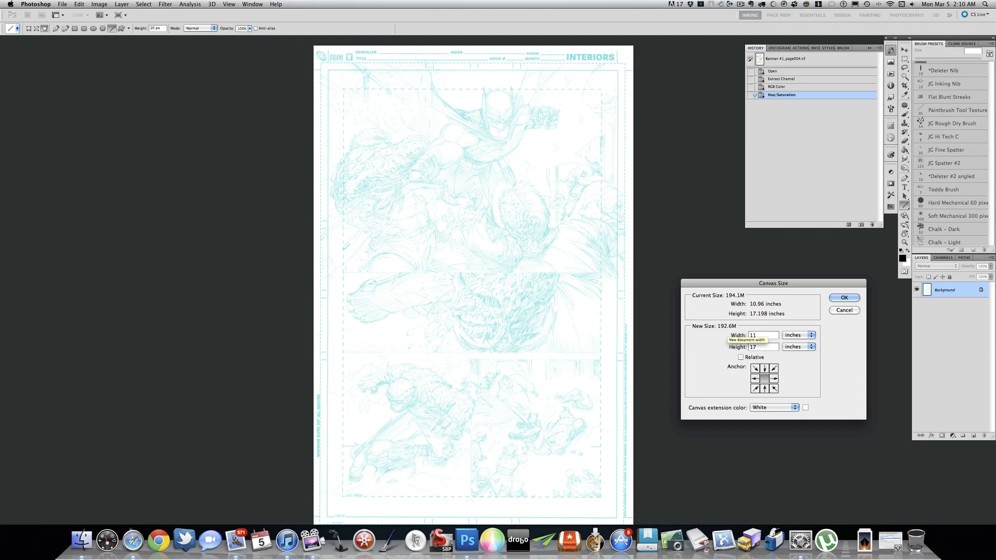
left_click(843, 297)
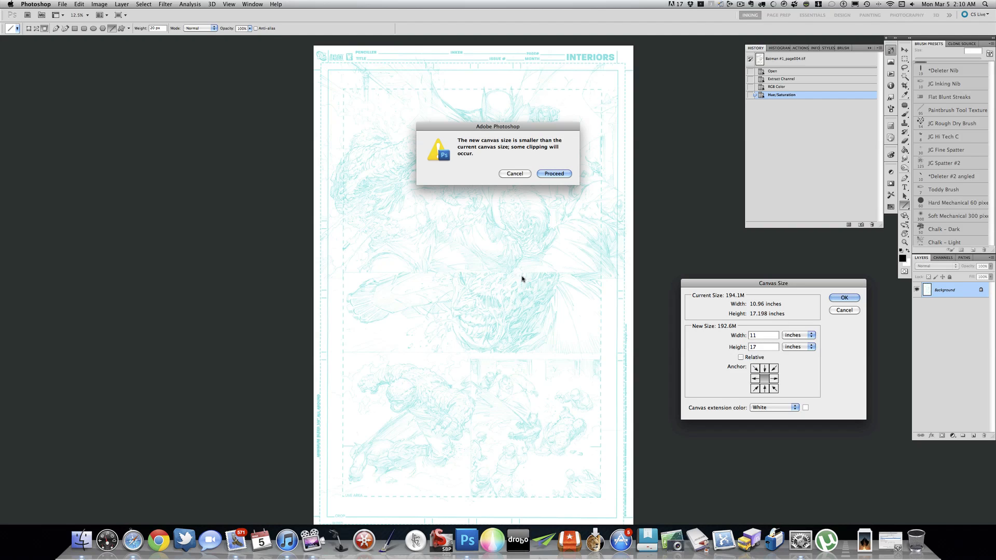
left_click(553, 174)
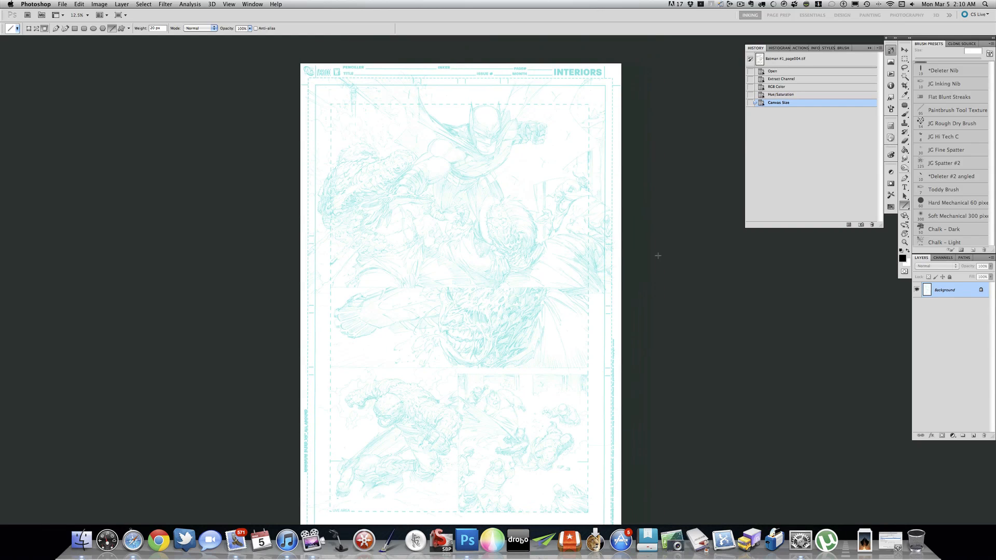
scroll("up", 3)
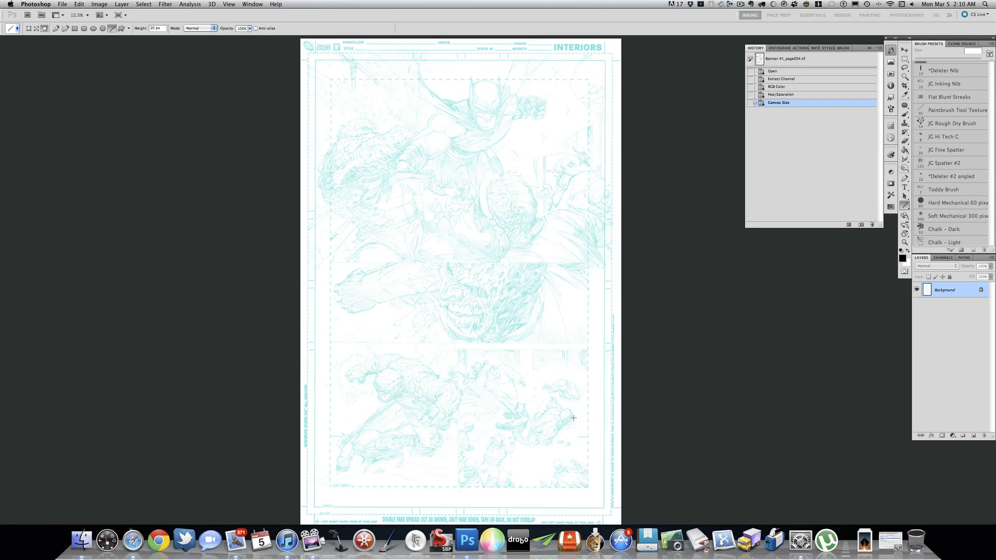
scroll("up", 3)
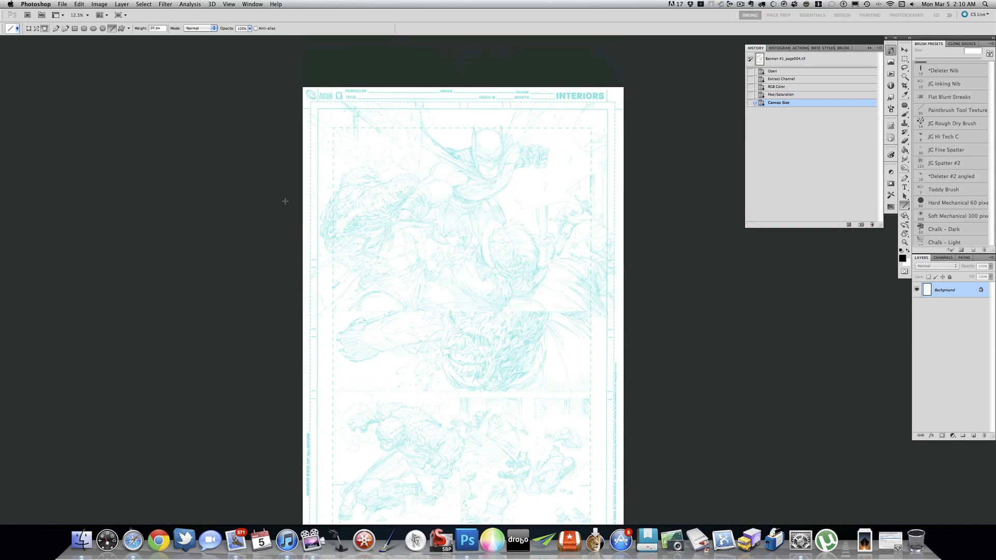
mouse_move(318, 128)
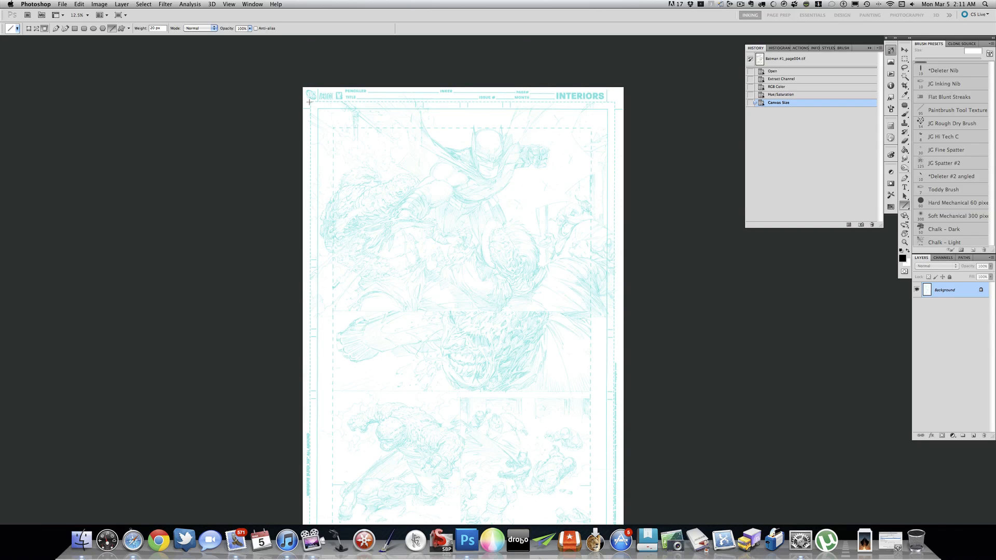
mouse_move(314, 129)
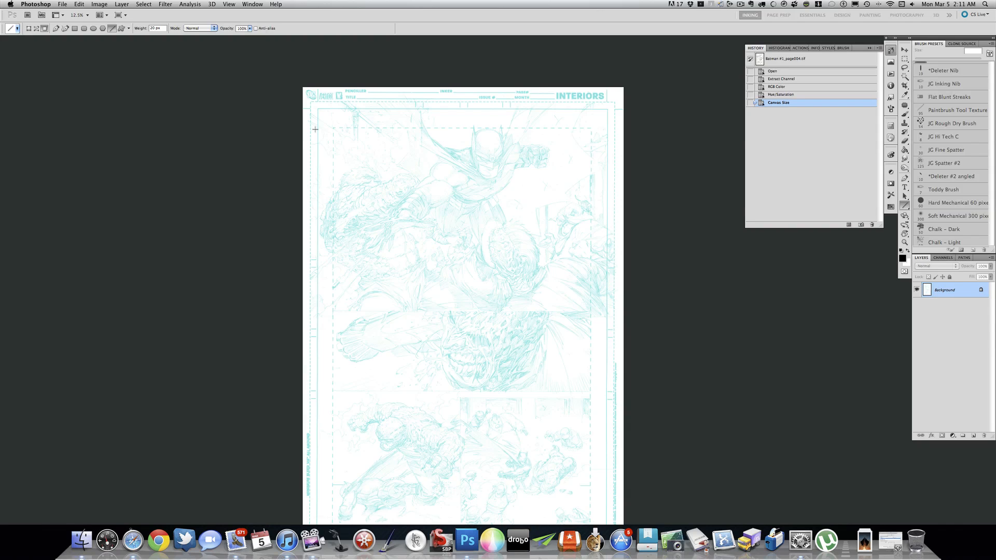
mouse_move(311, 101)
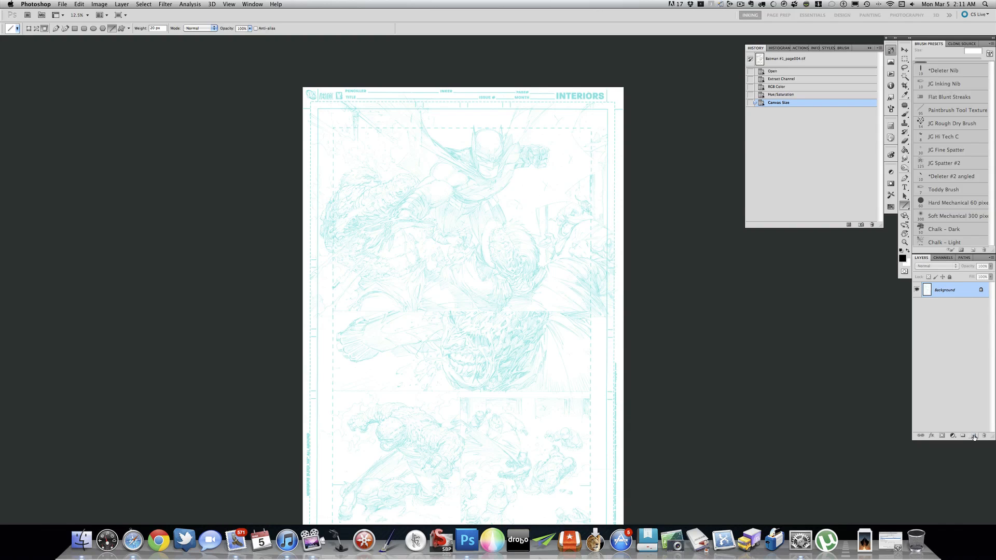
Add a new layer and draw a thick black rectangular border around the middle panel.
left_click(974, 434)
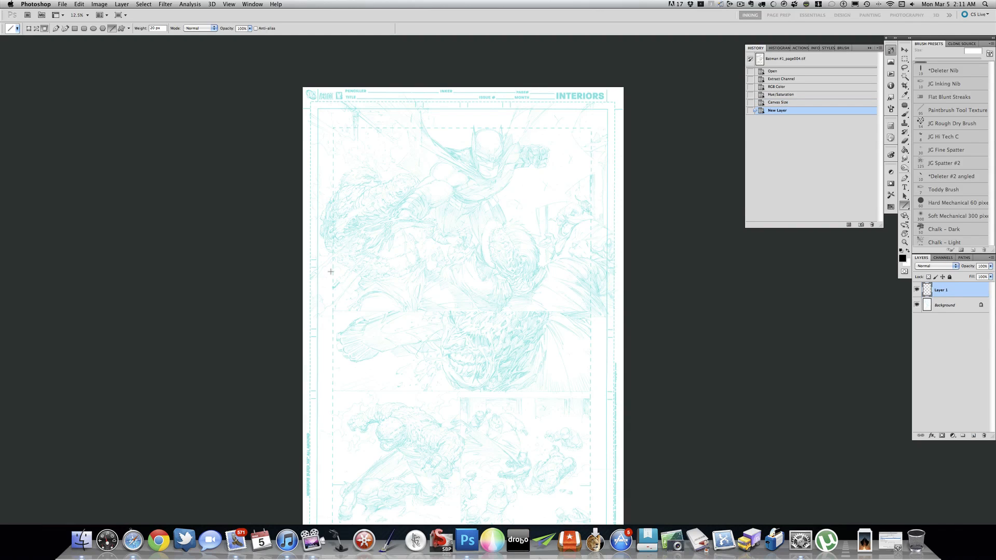
mouse_move(343, 114)
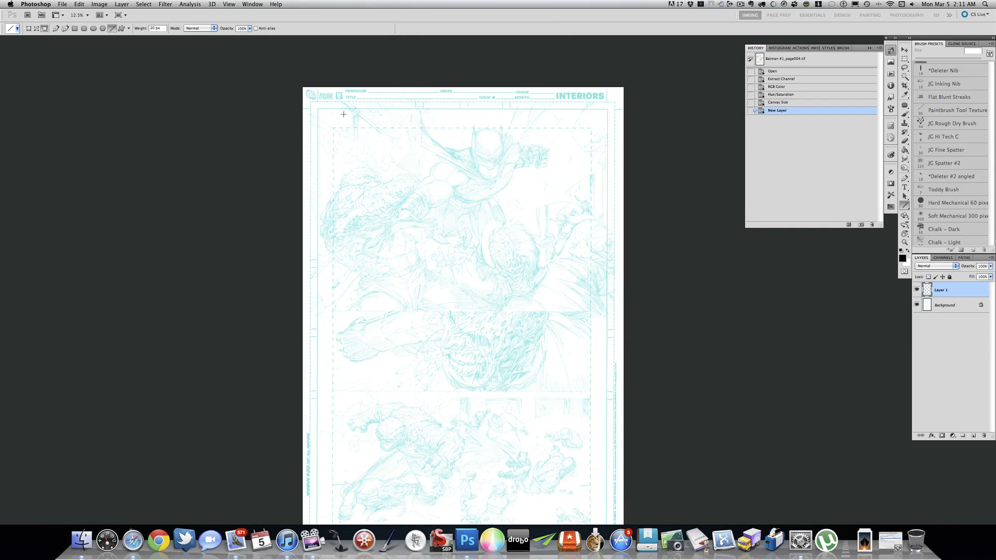
mouse_move(312, 102)
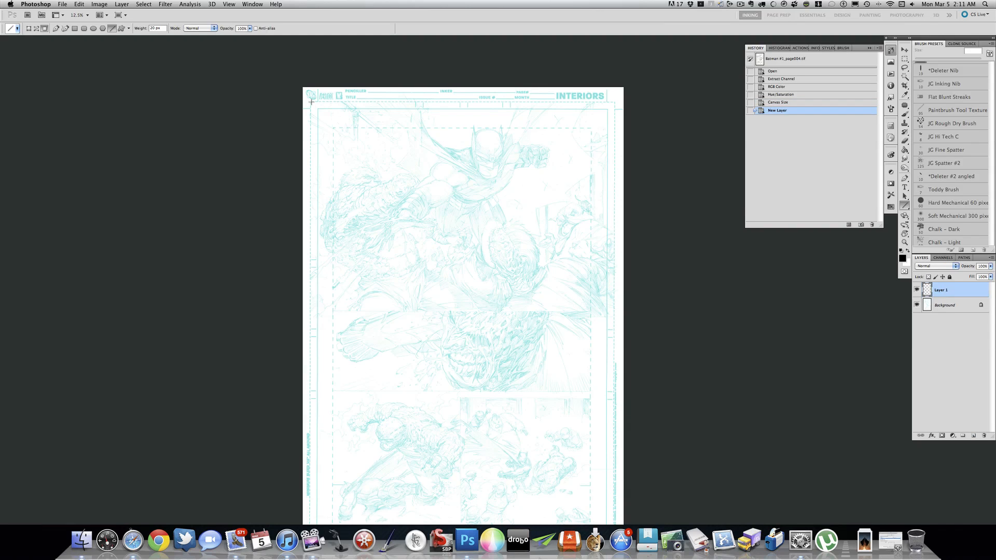
mouse_move(309, 103)
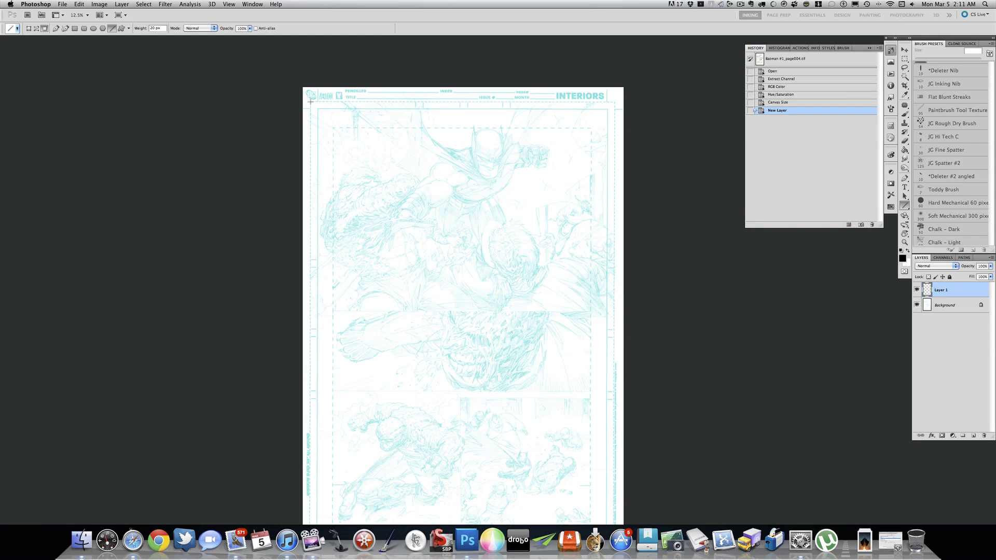
mouse_move(246, 78)
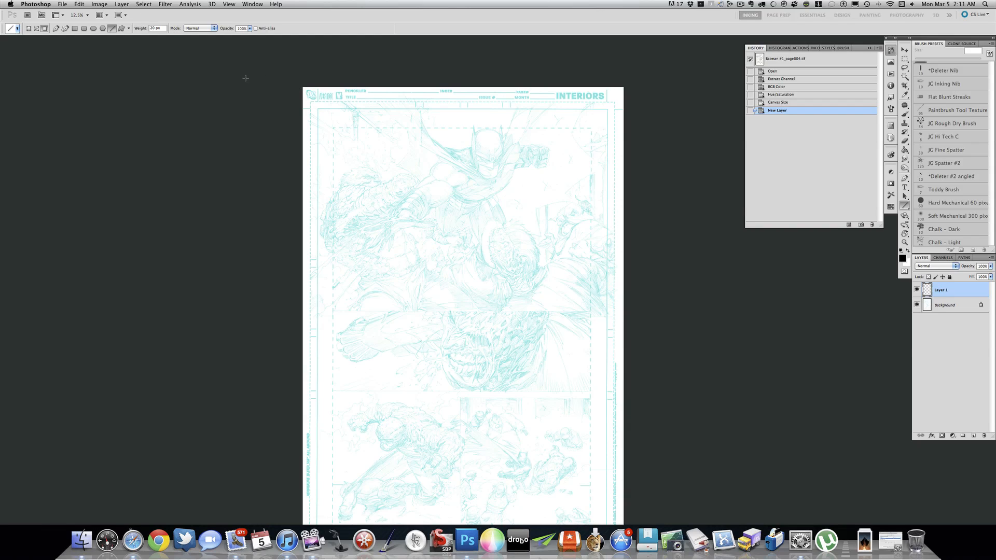
mouse_move(312, 89)
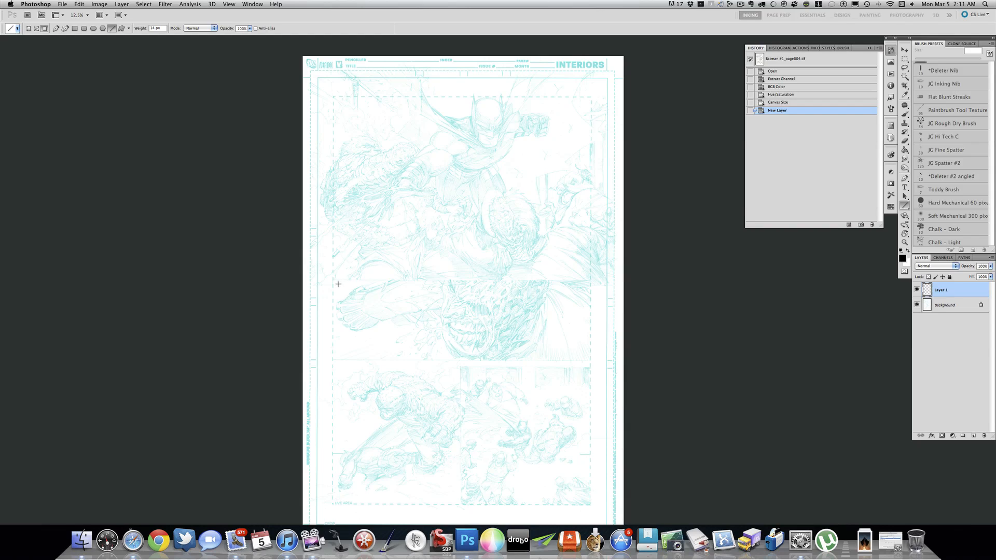
mouse_move(334, 280)
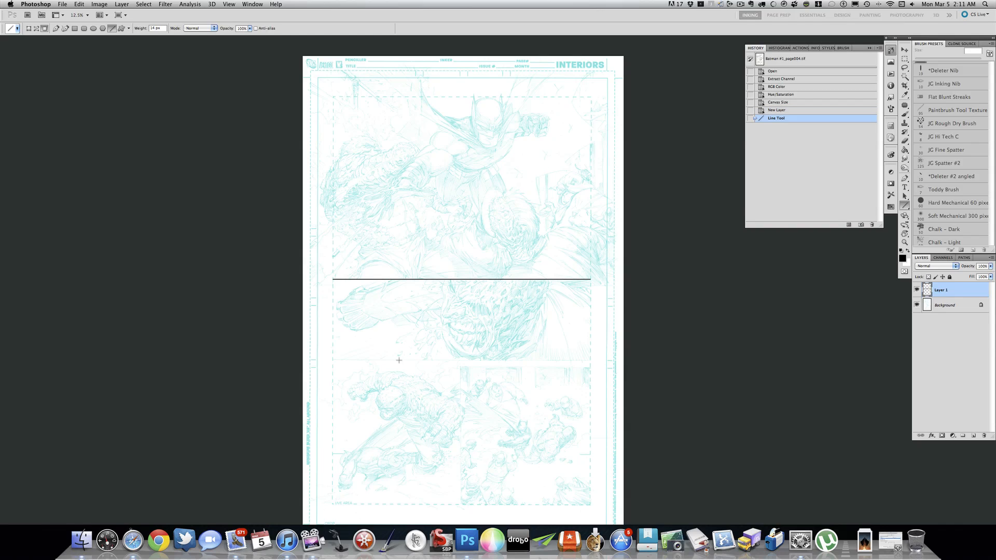
mouse_move(331, 360)
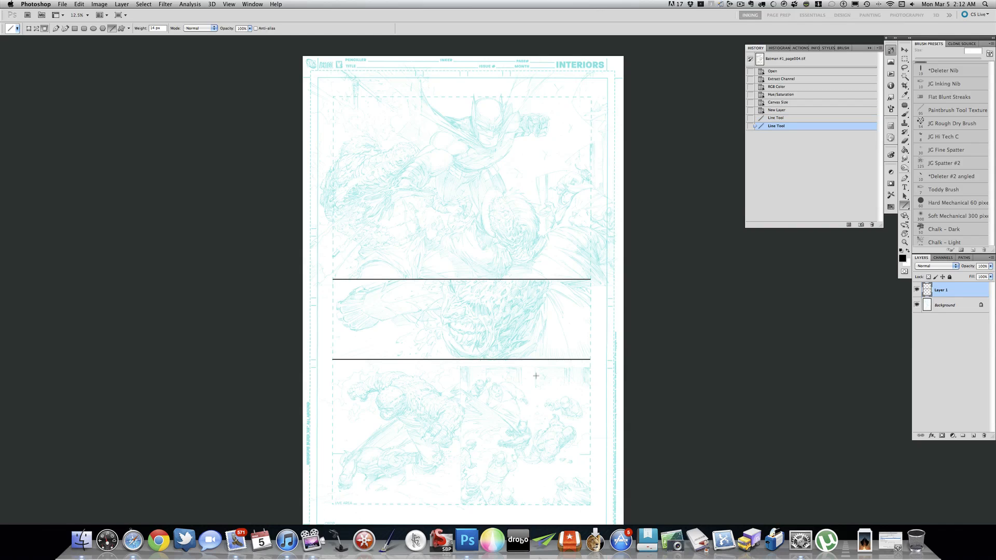
mouse_move(341, 274)
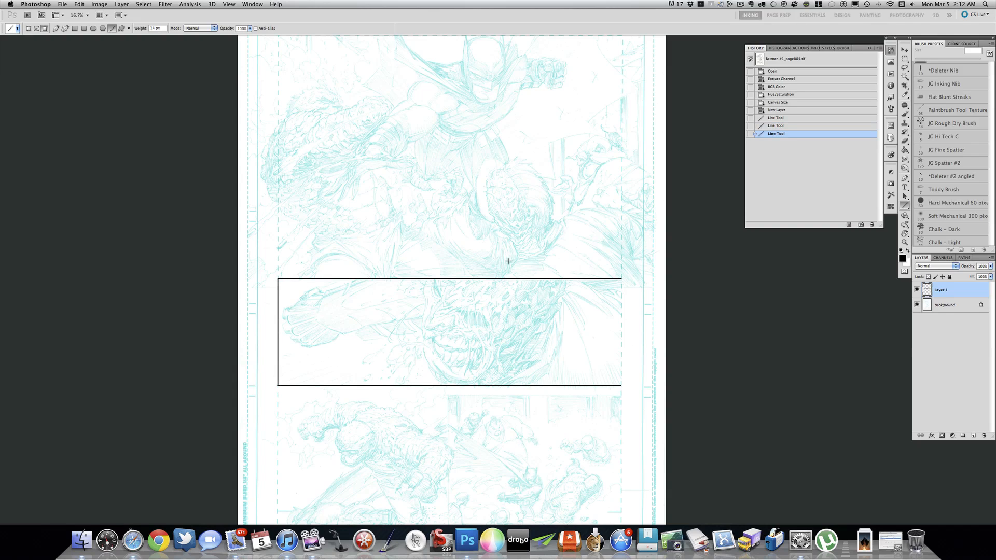
mouse_move(766, 258)
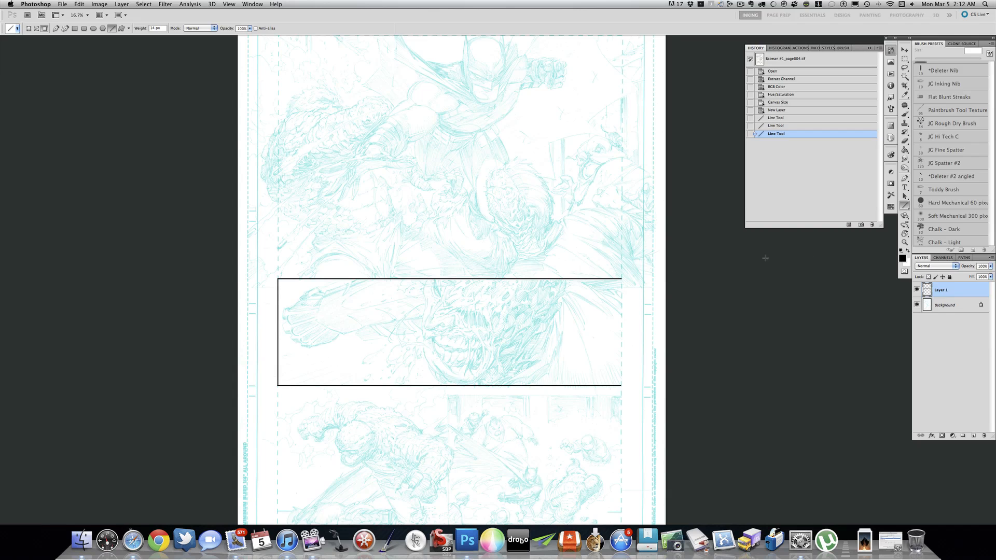
scroll("up", 3)
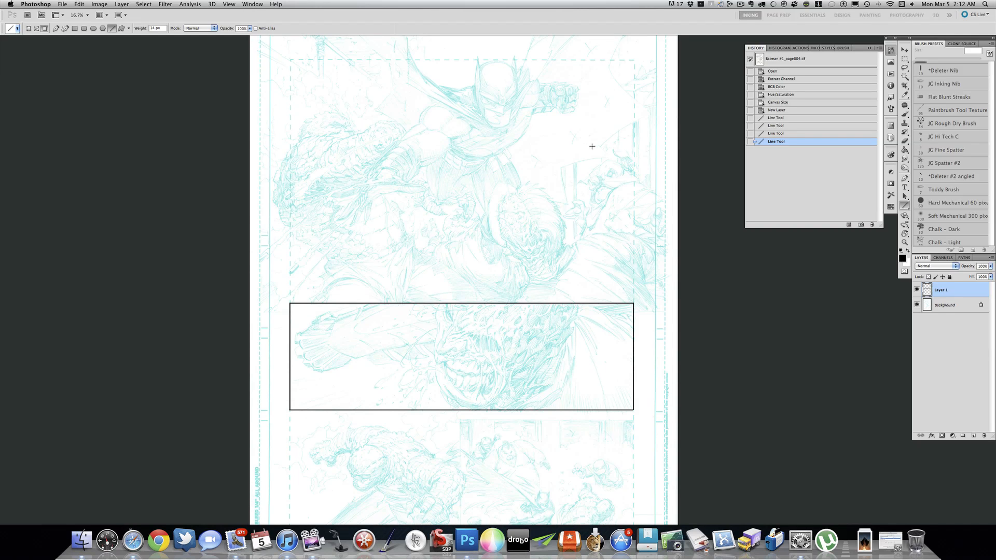
scroll("down", 3)
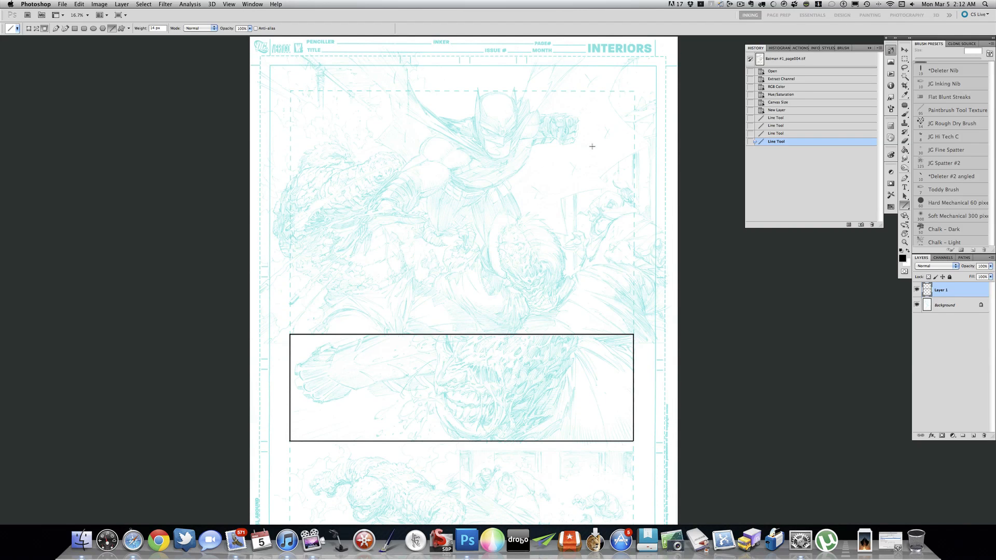
mouse_move(525, 128)
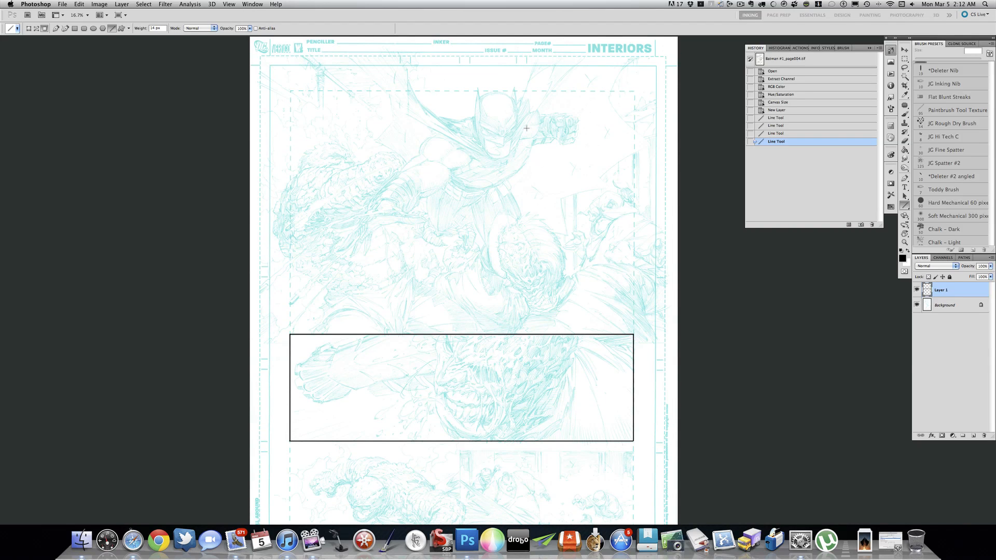
mouse_move(254, 76)
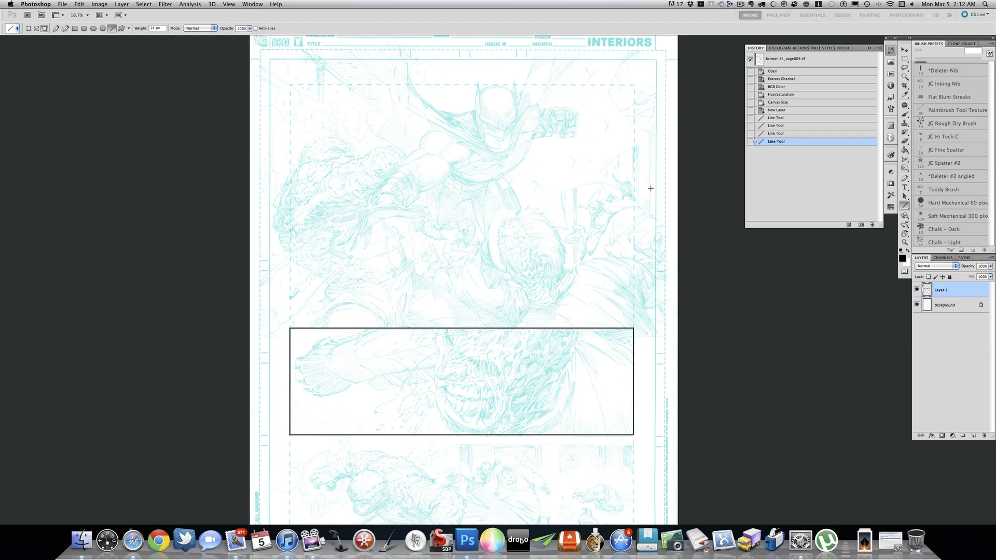
scroll("down", 3)
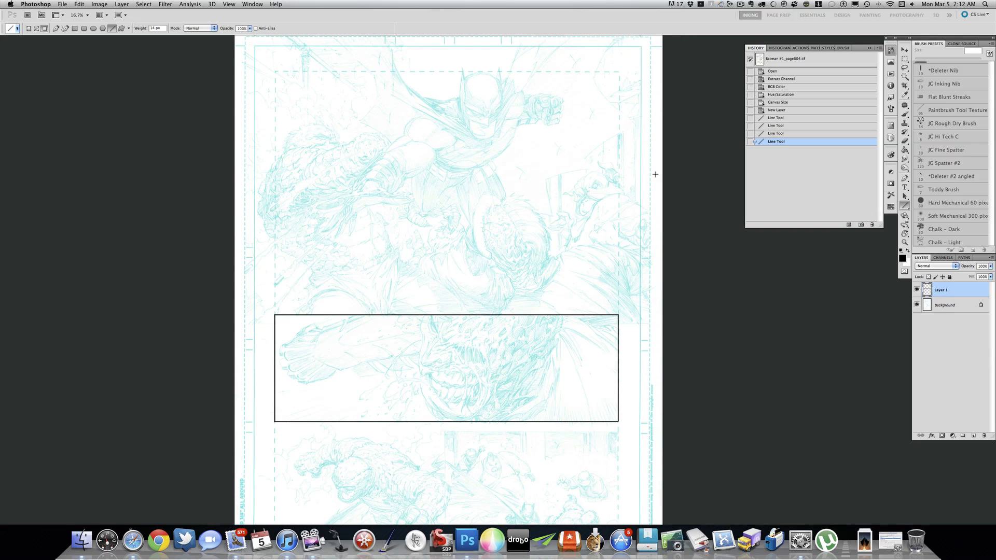
mouse_move(482, 156)
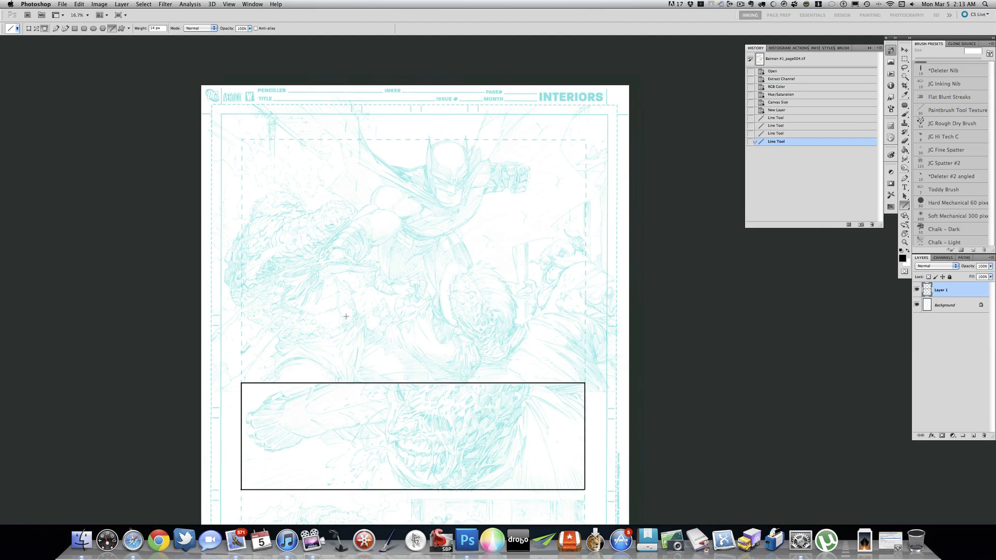
scroll("down", 3)
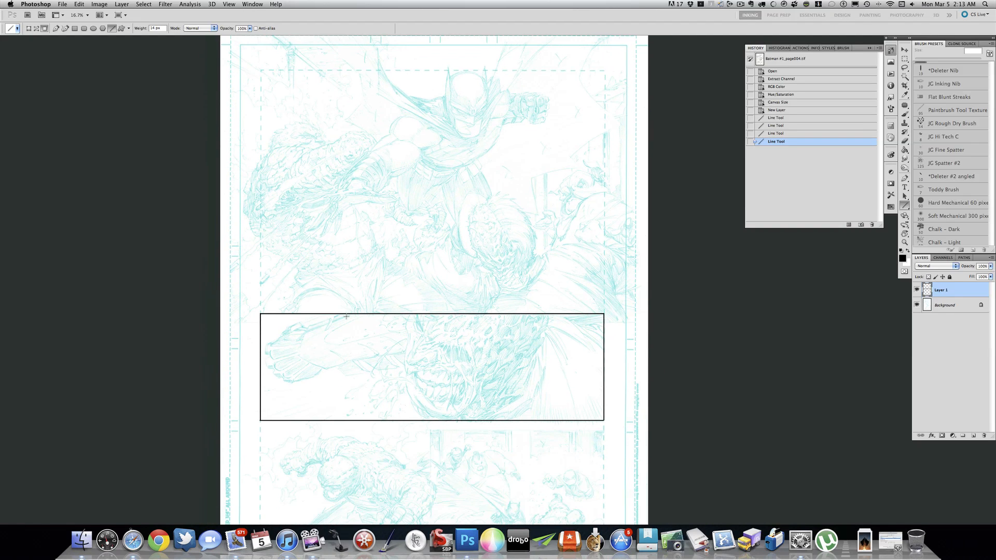
mouse_move(301, 315)
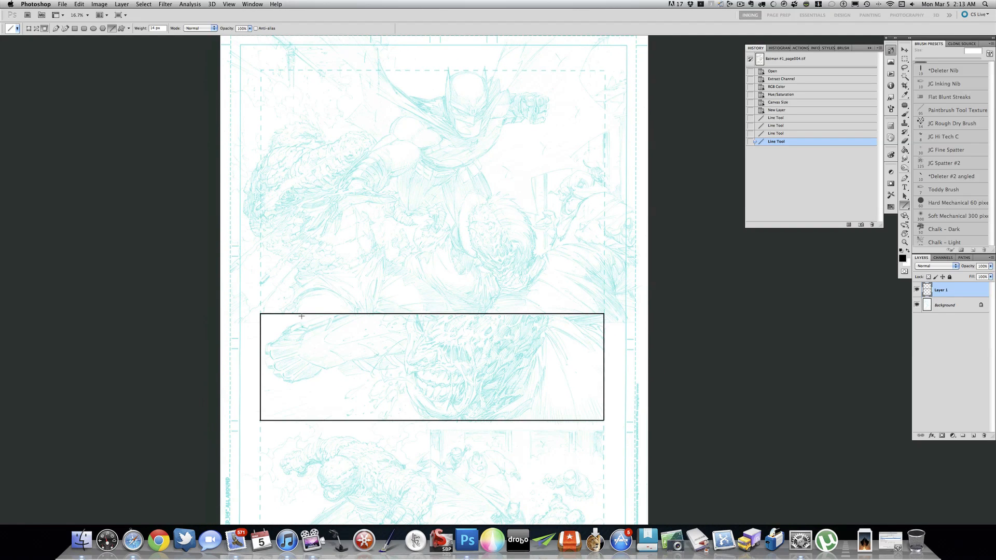
mouse_move(655, 279)
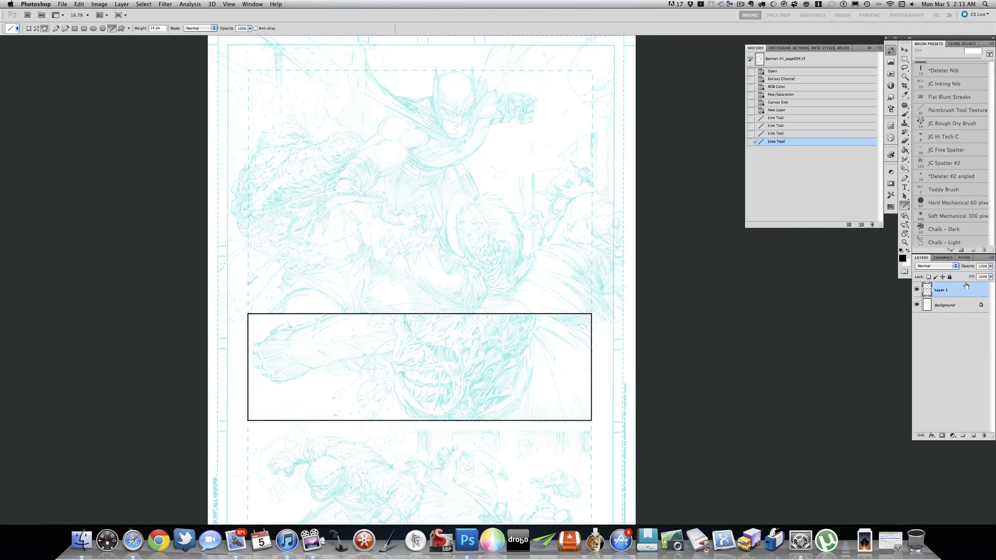
Convert the locked background into a regular layer named Layer 0.
left_click(944, 305)
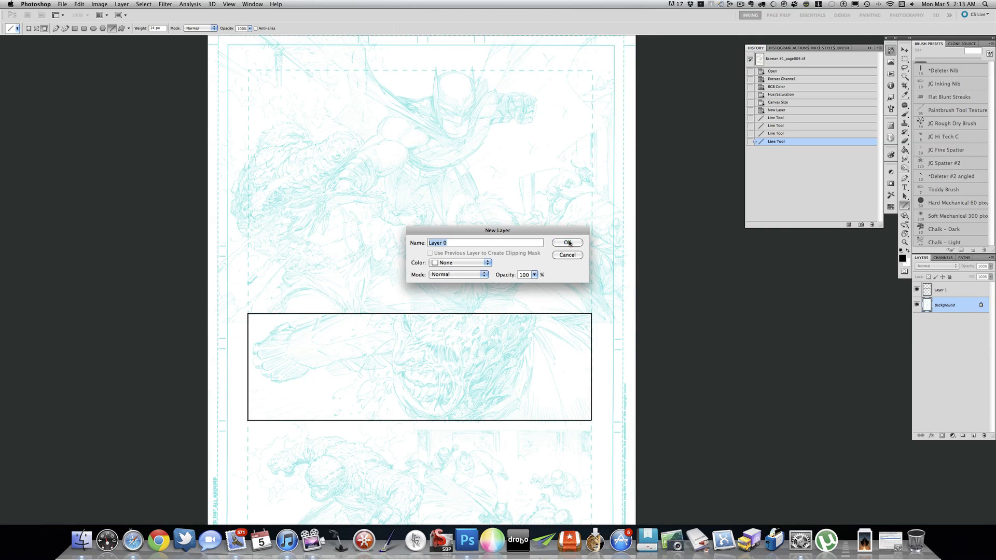
left_click(566, 243)
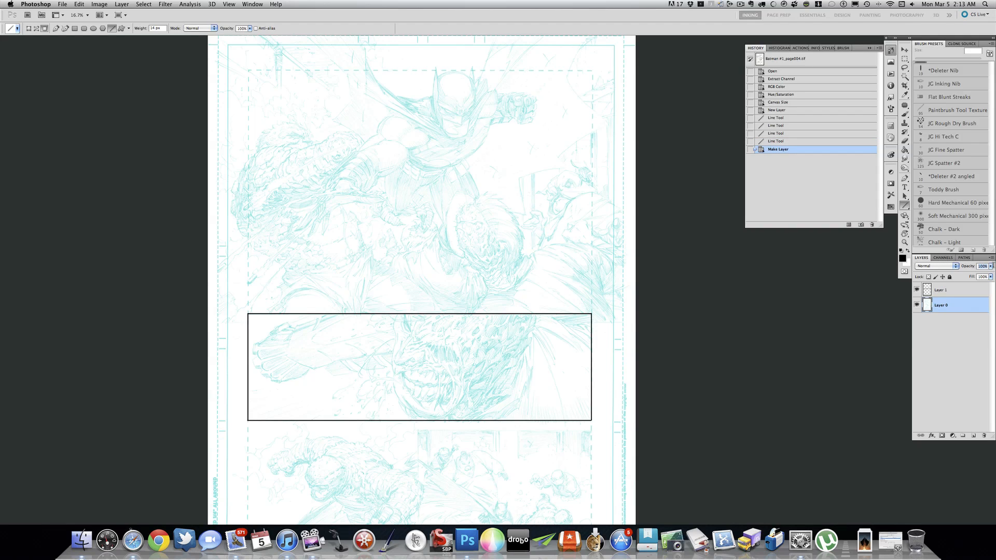
mouse_move(492, 287)
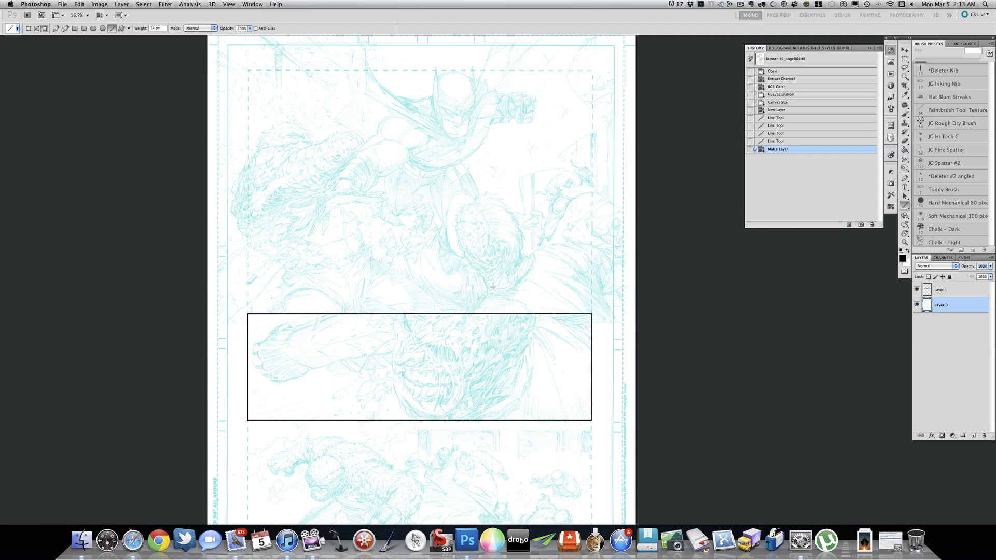
mouse_move(575, 186)
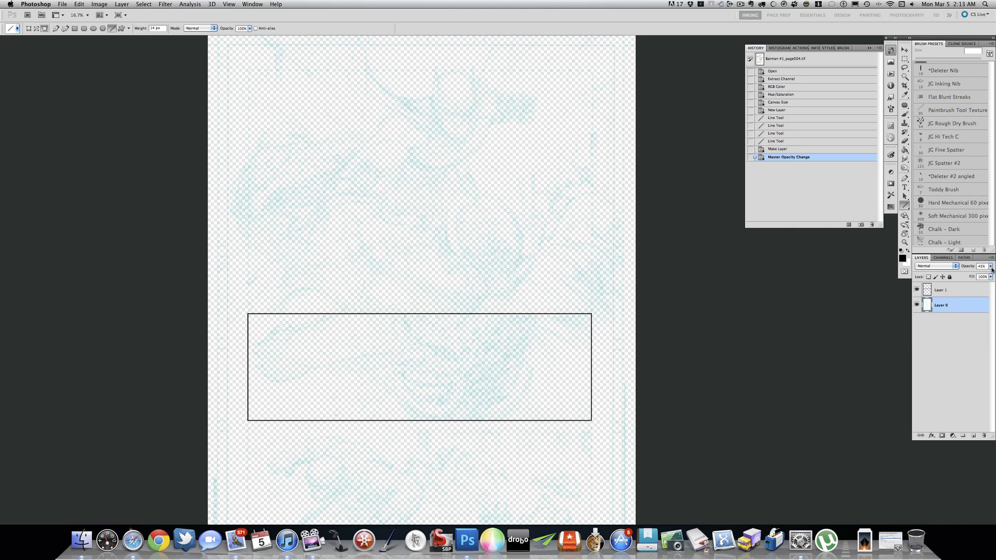
mouse_move(476, 256)
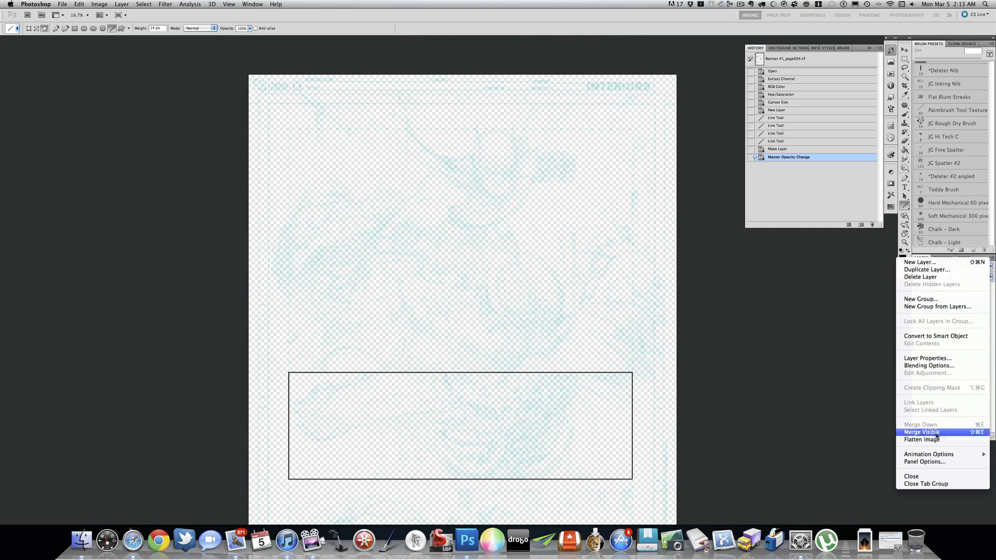
Flatten all layers into one background and apply Sharpen More to the linework.
left_click(927, 439)
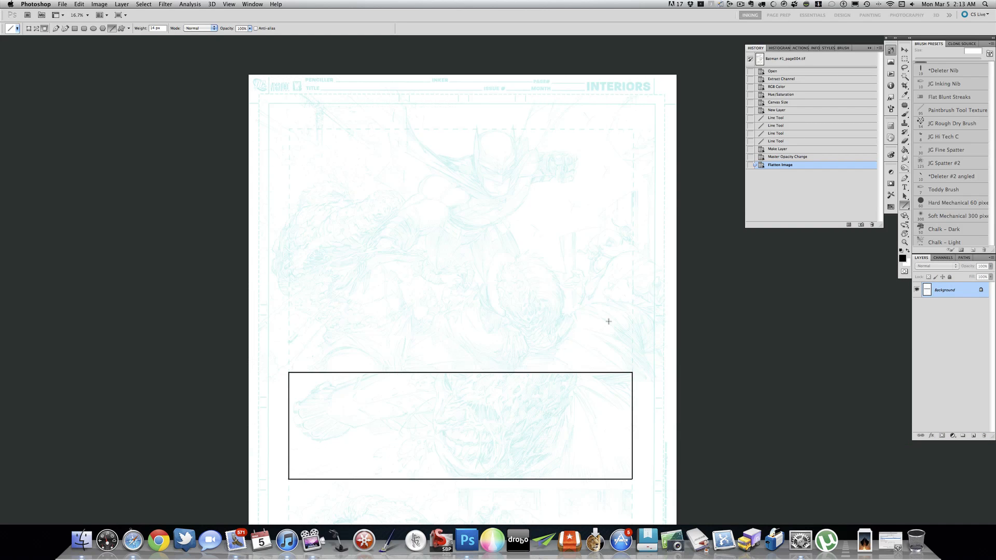
scroll("down", 3)
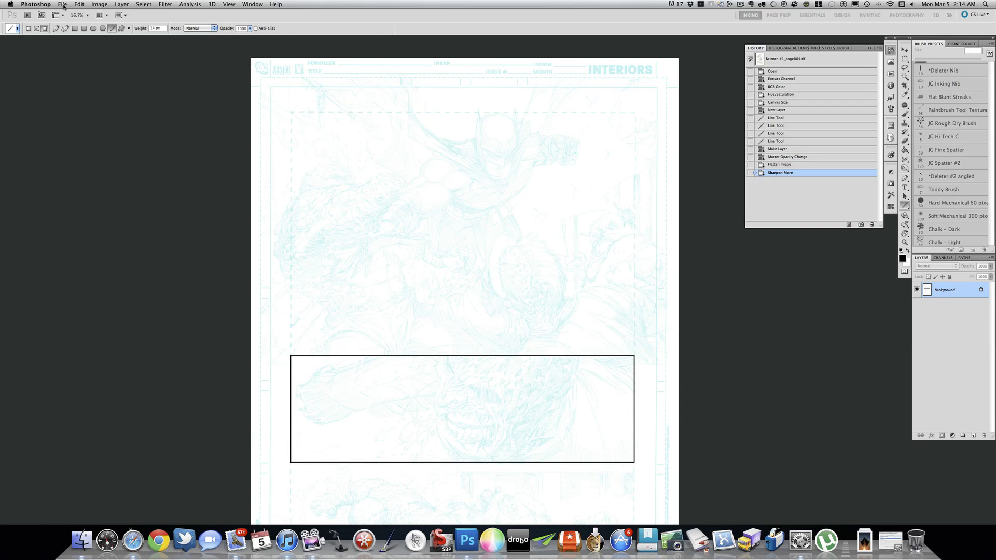
Set Print colour handling to Photoshop Manages Colors, then cancel without printing.
left_click(62, 4)
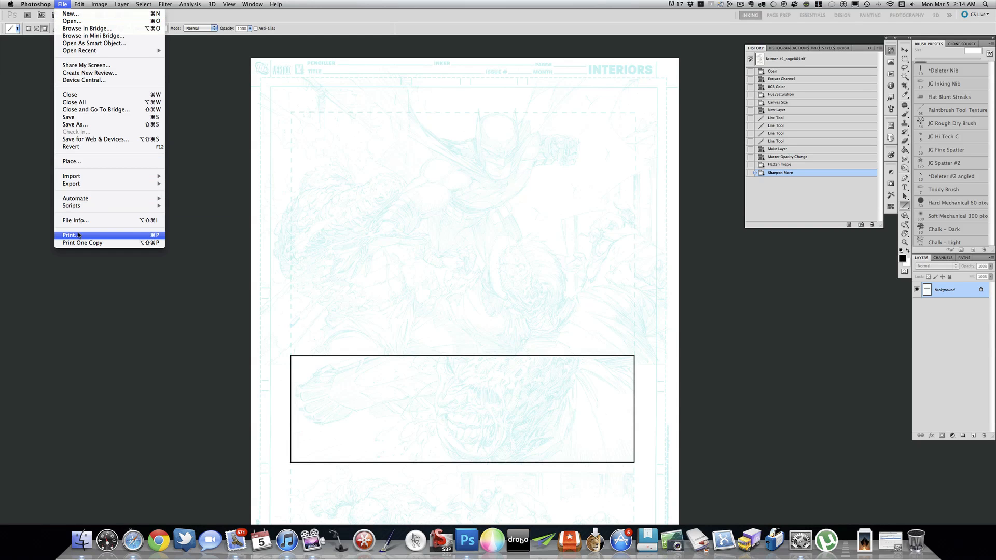
left_click(69, 236)
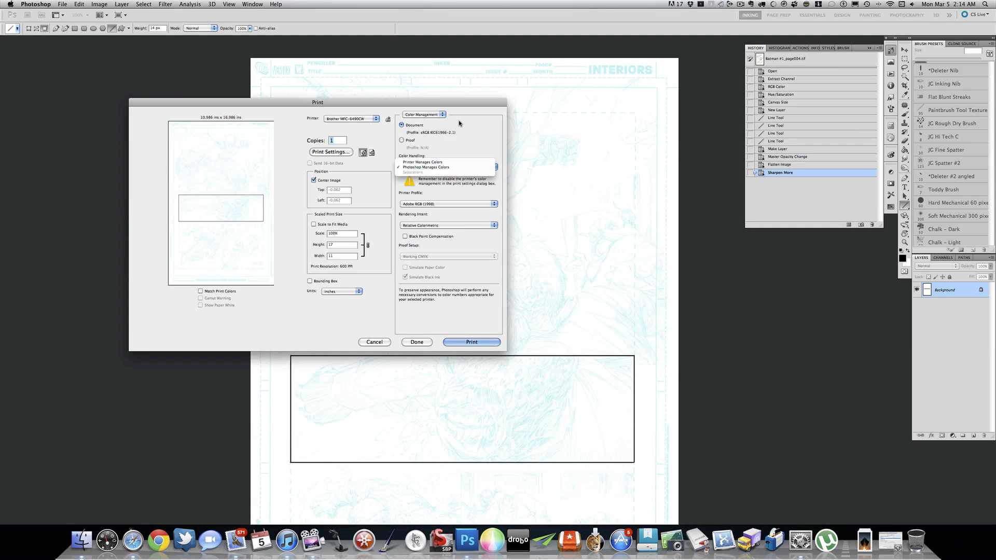
left_click(425, 167)
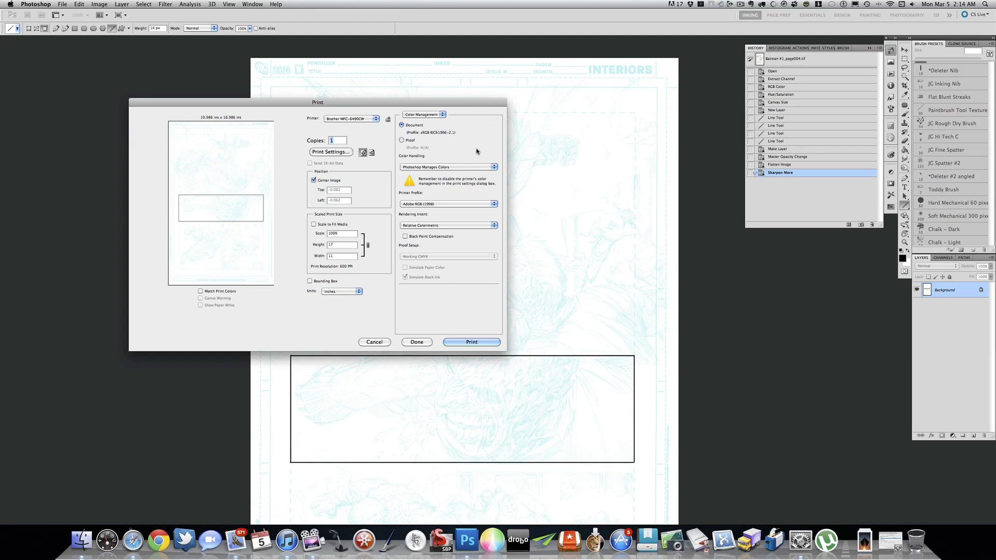
mouse_move(454, 211)
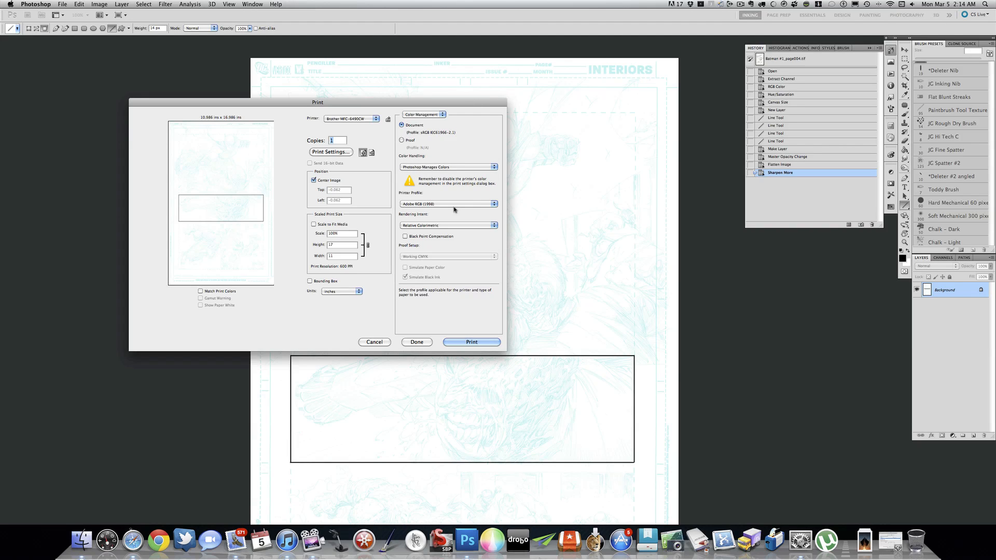
mouse_move(445, 208)
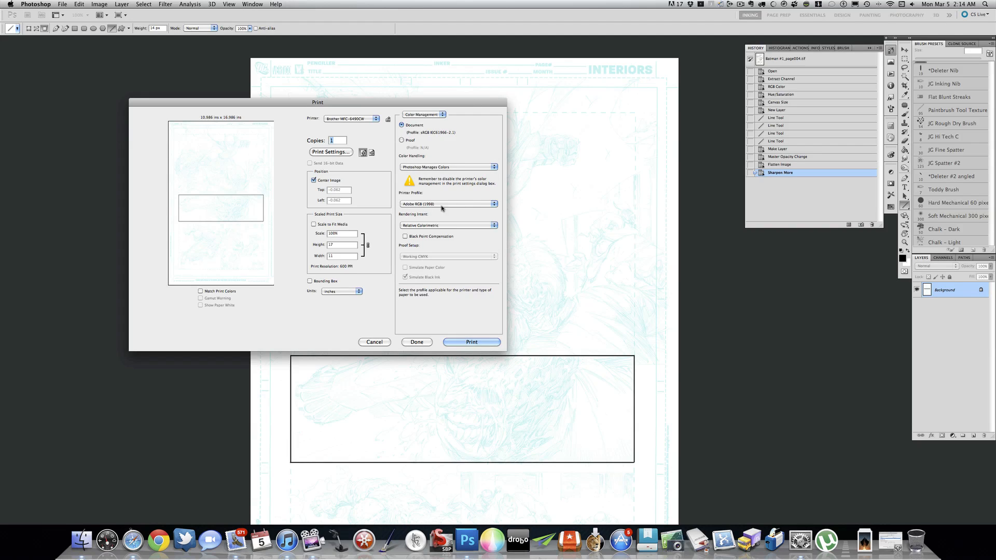
mouse_move(445, 206)
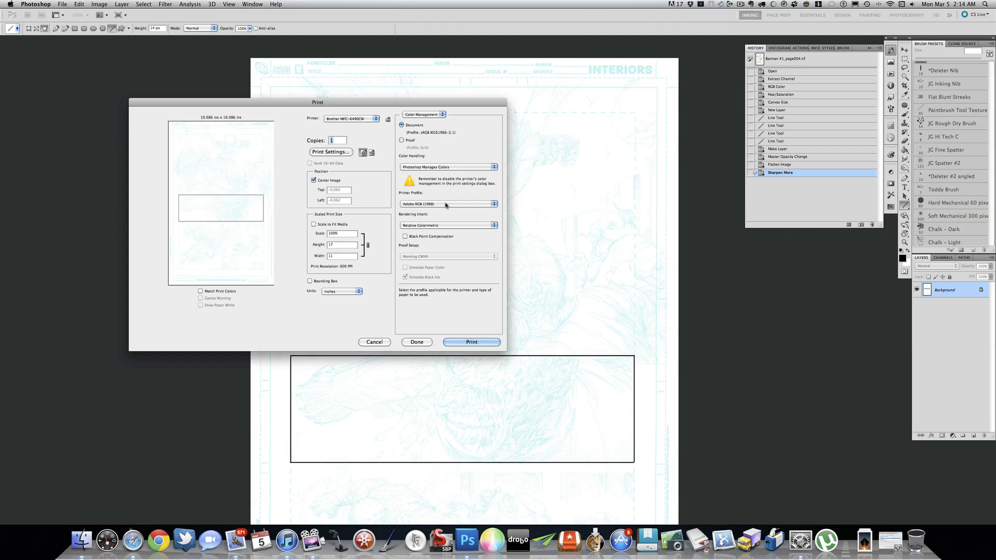
mouse_move(416, 206)
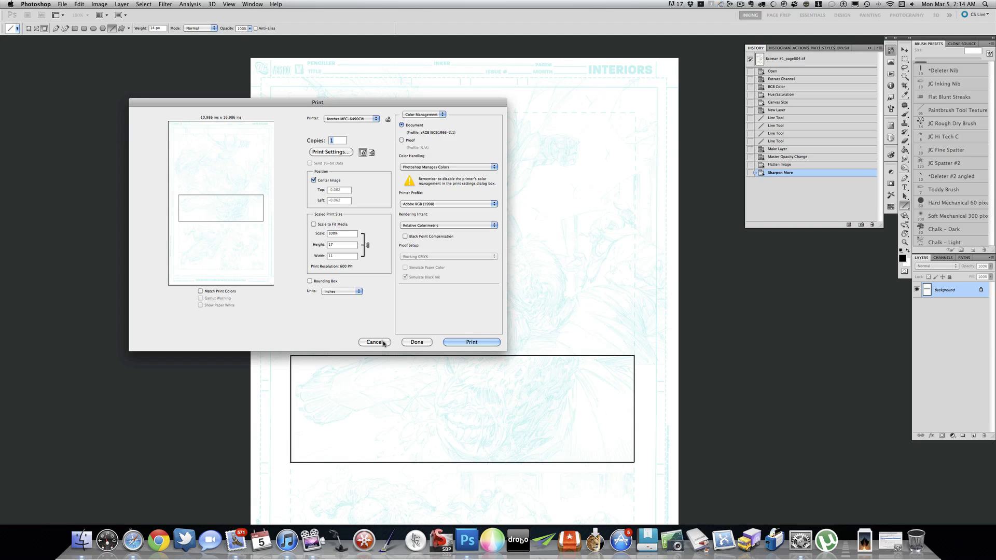
left_click(374, 341)
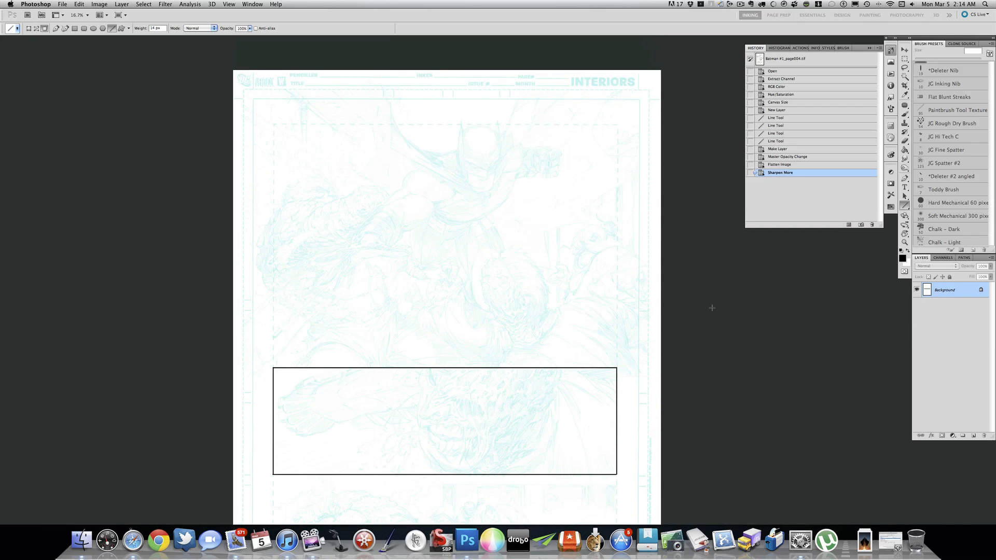
scroll("up", 3)
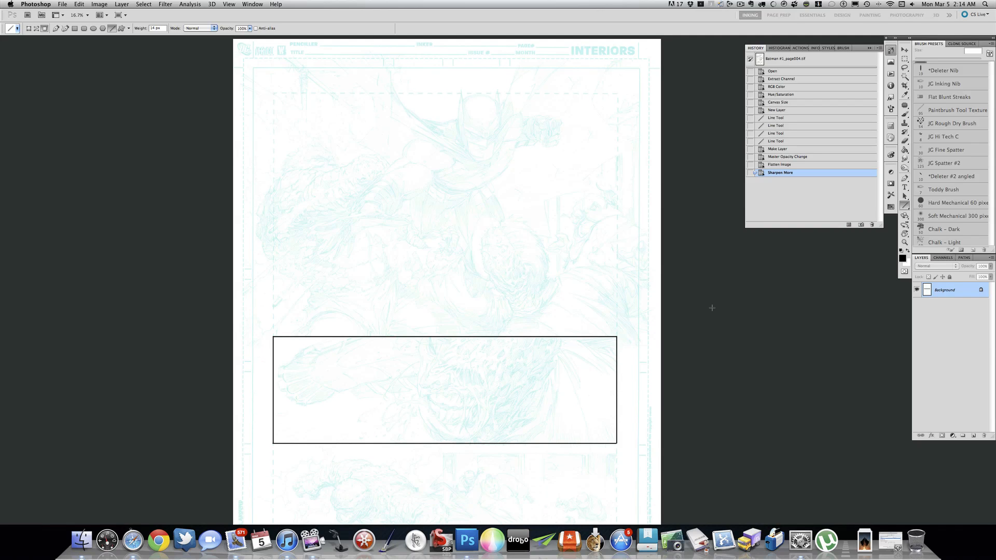
mouse_move(970, 347)
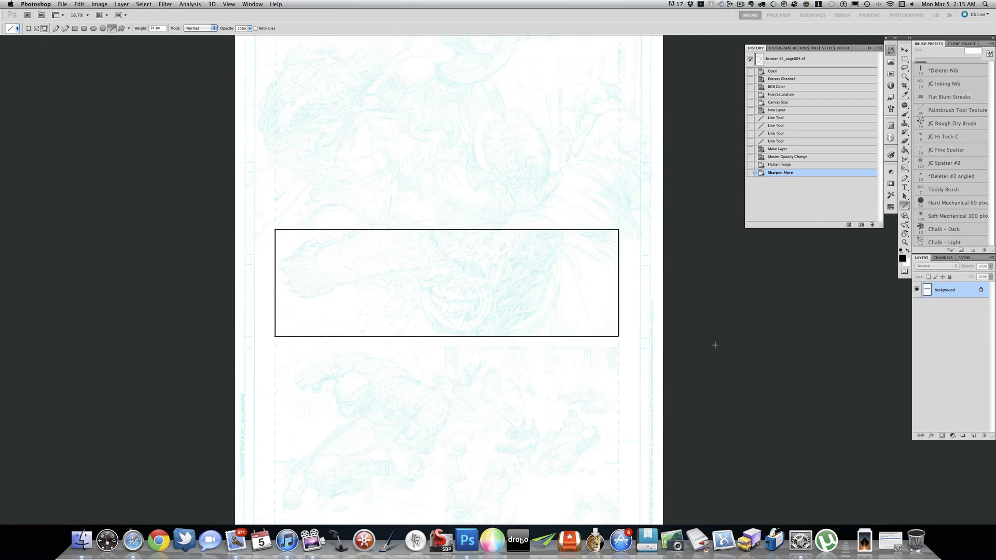
scroll("down", 3)
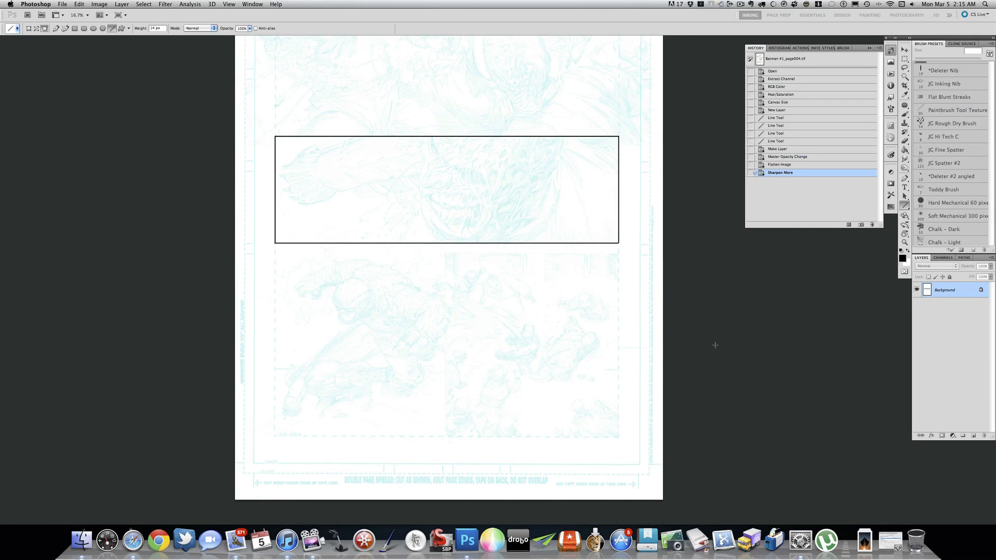
scroll("down", 3)
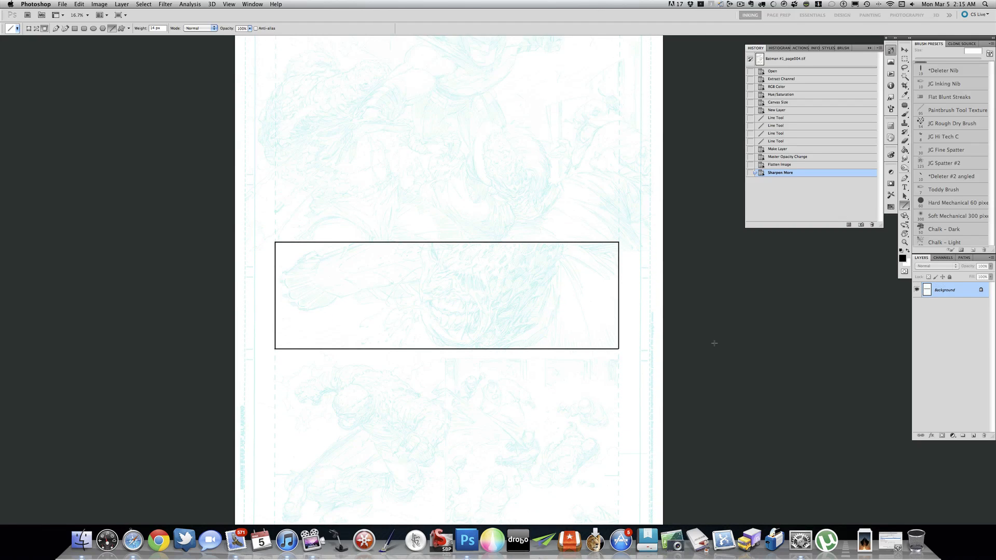
mouse_move(711, 328)
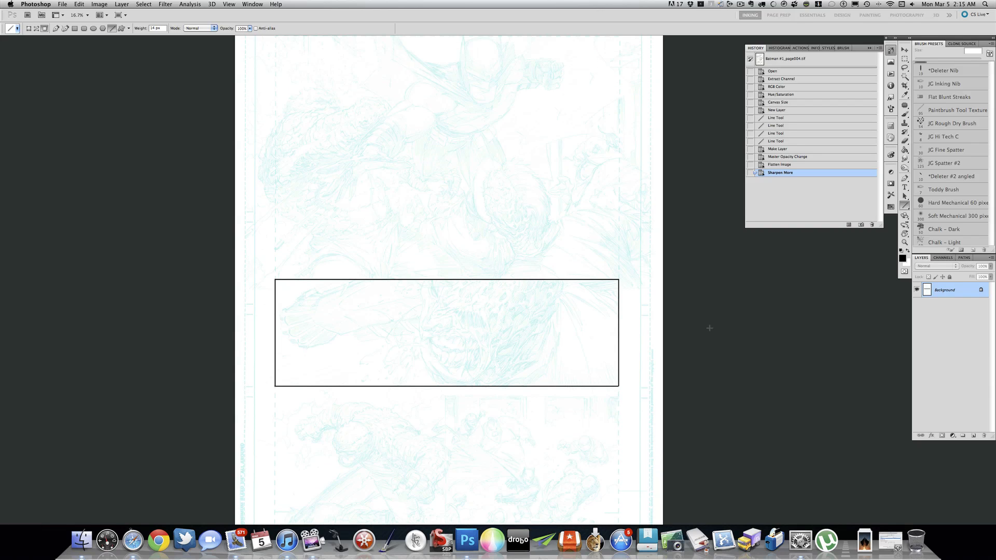
scroll("down", 3)
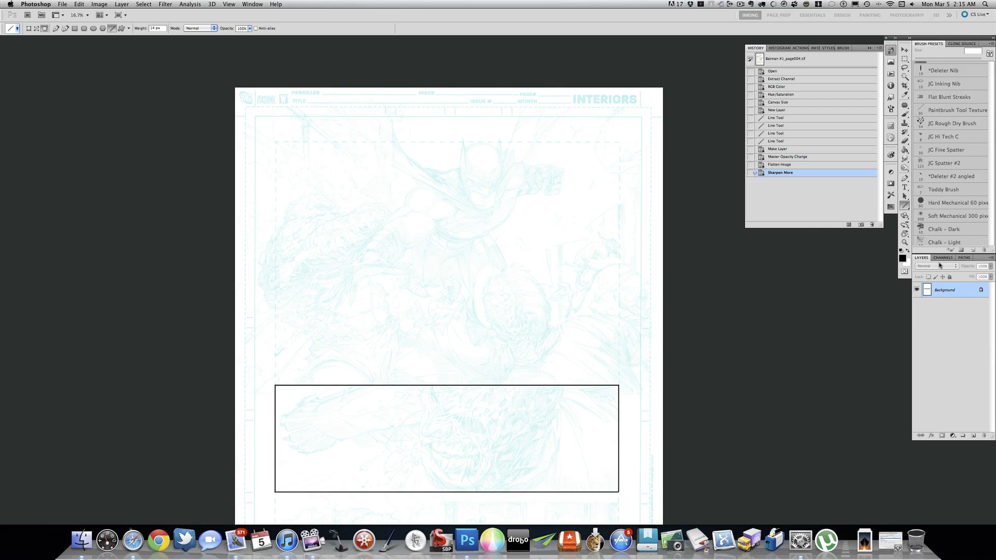
mouse_move(719, 217)
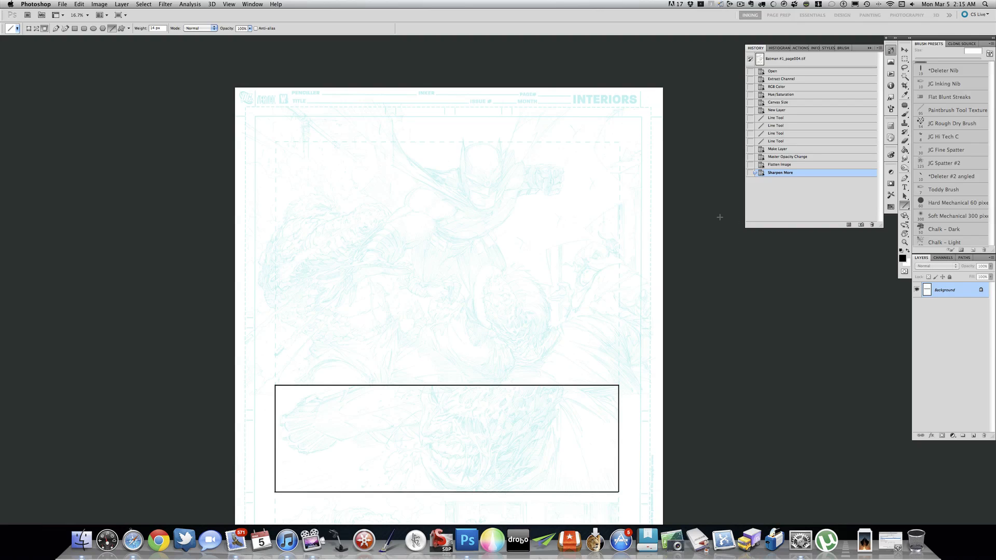
mouse_move(104, 62)
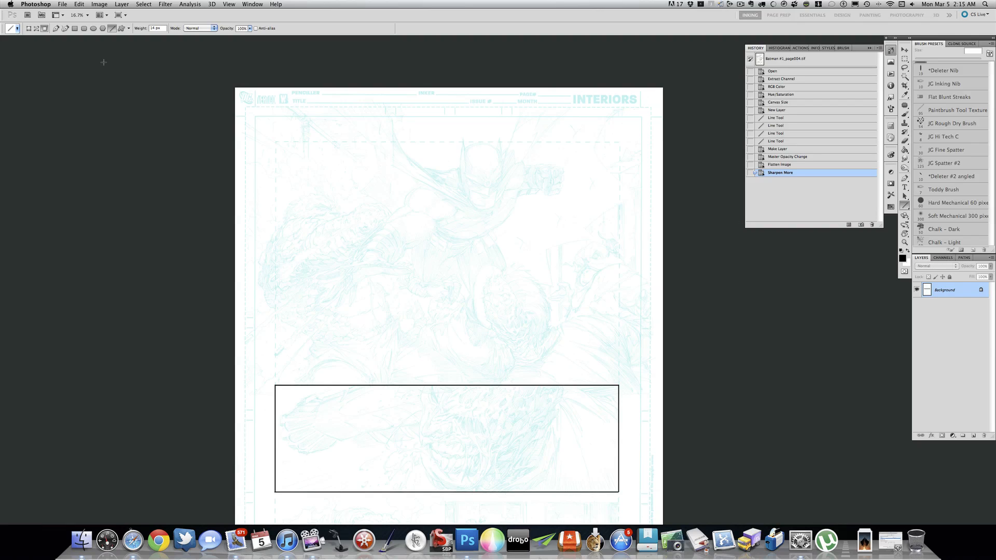
mouse_move(118, 49)
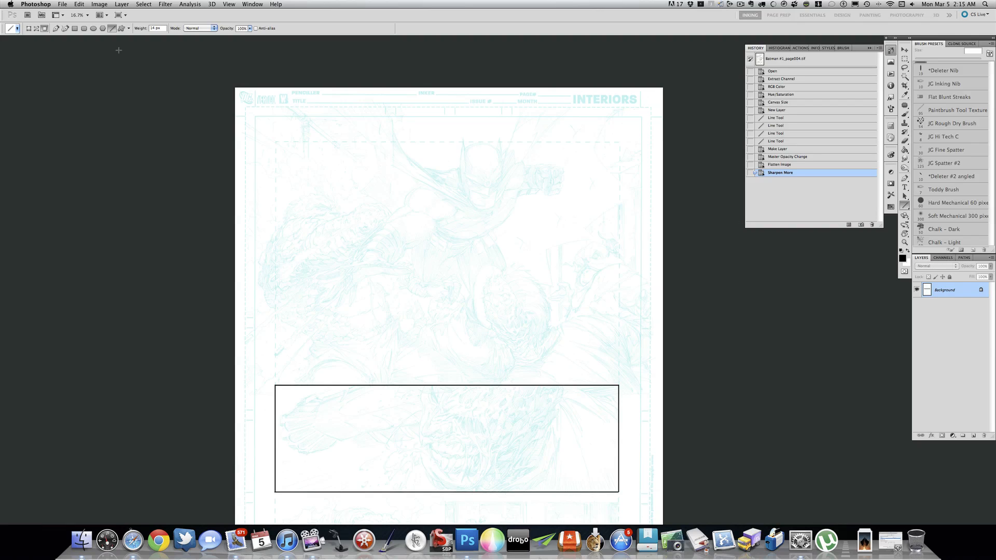
left_click(740, 5)
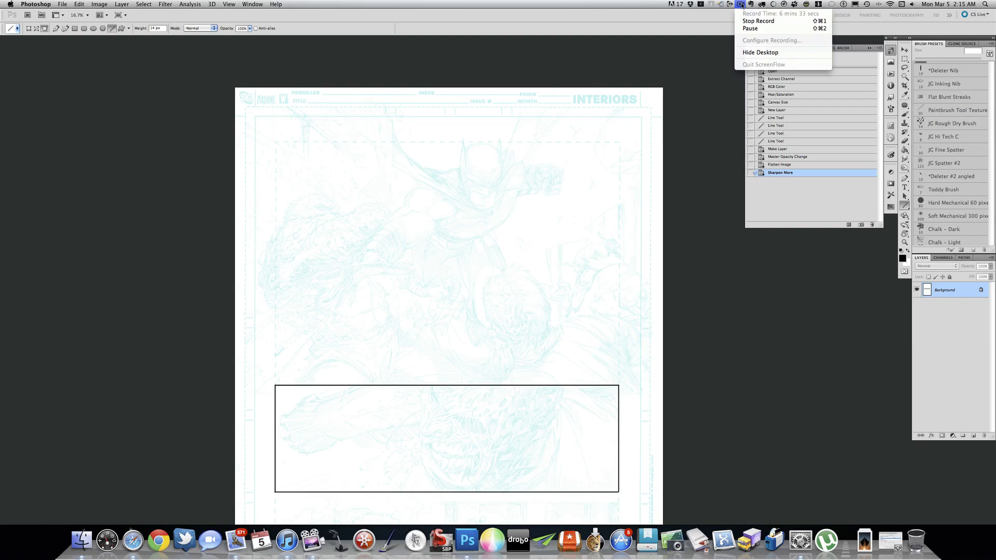